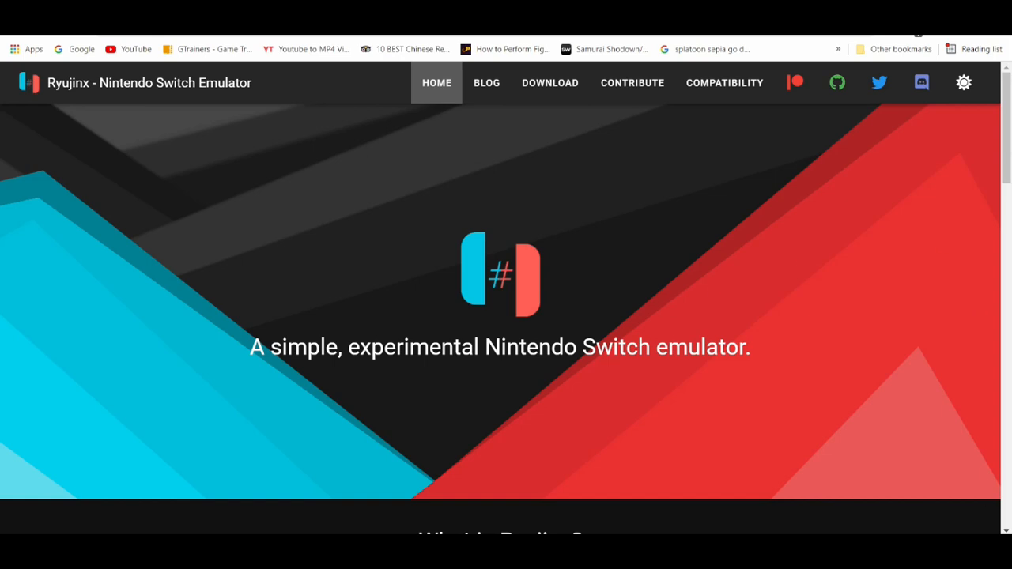
Scroll through pull request #2518's description and its OpenGL versus Vulkan screenshots
{"action": "left_click", "coordinate": [917, 35]}
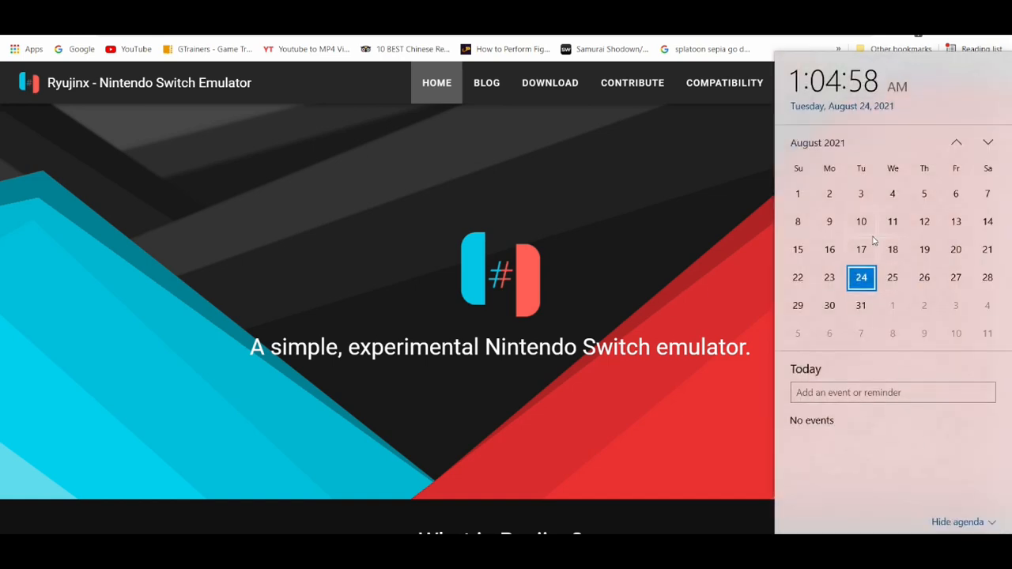
{"action": "mouse_move", "coordinate": [860, 222]}
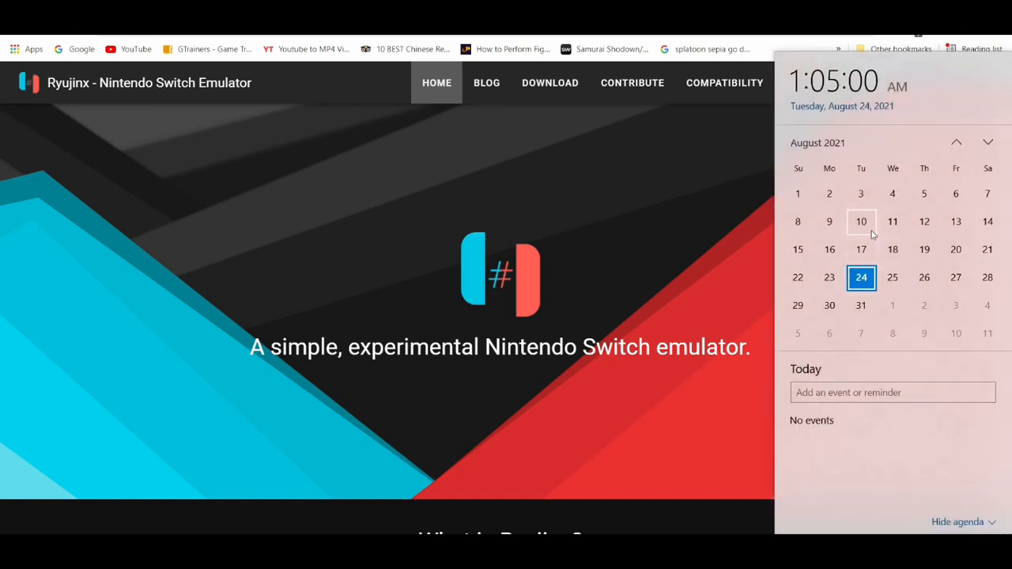
{"action": "mouse_move", "coordinate": [150, 378]}
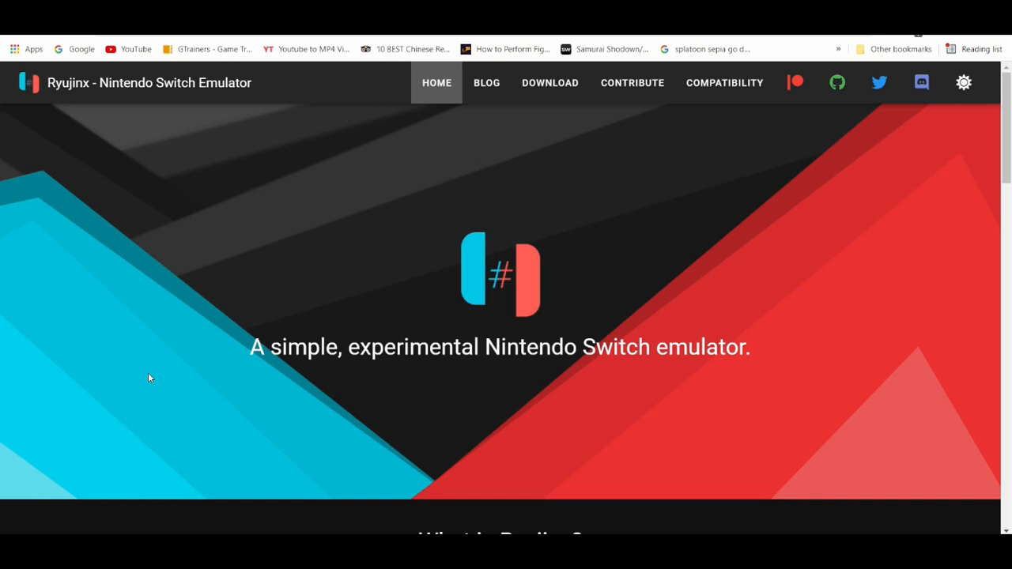
{"action": "mouse_move", "coordinate": [151, 372]}
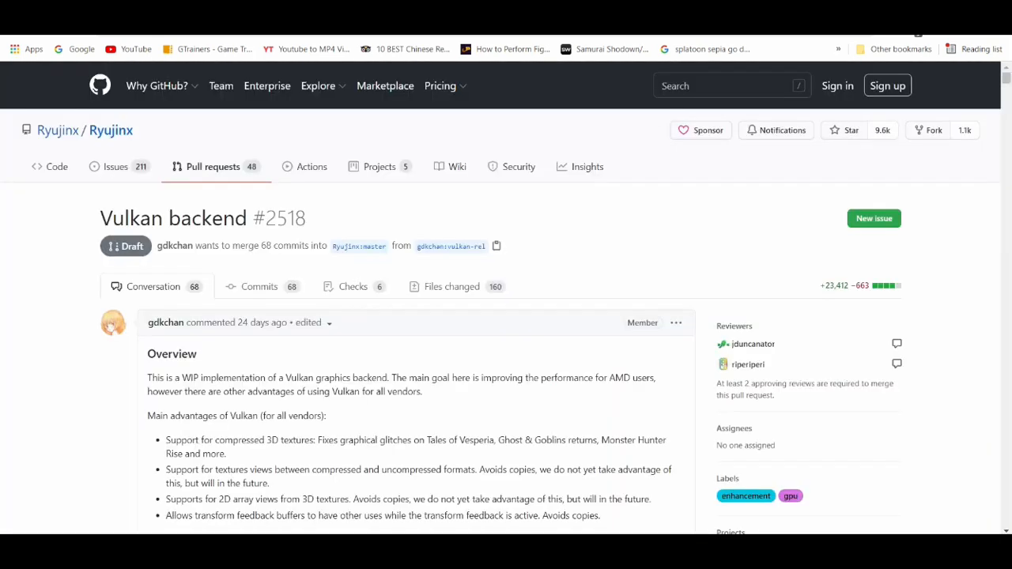
{"action": "scroll", "scroll_direction": "down", "scroll_amount": 3}
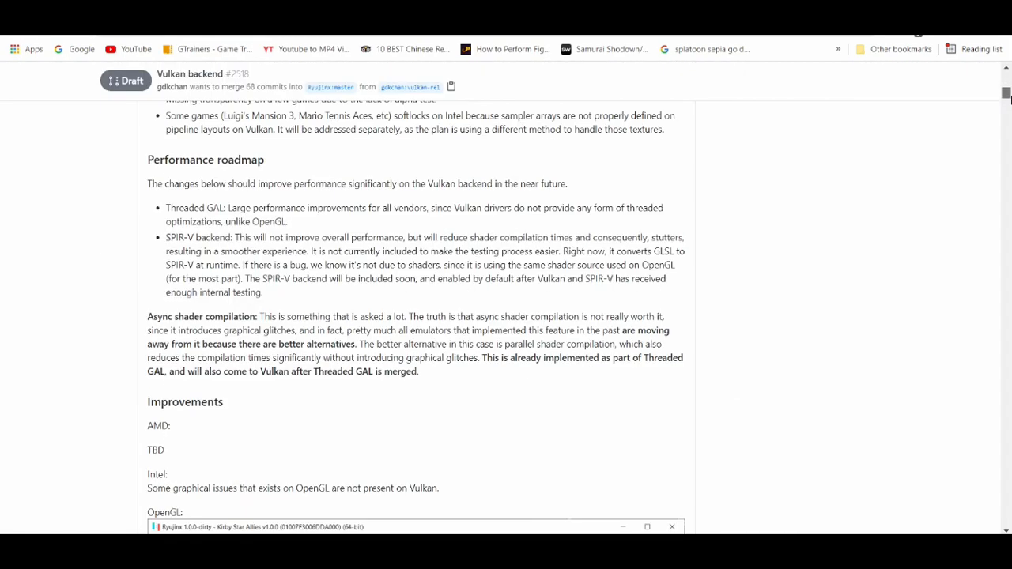
{"action": "scroll", "scroll_direction": "down", "scroll_amount": 3}
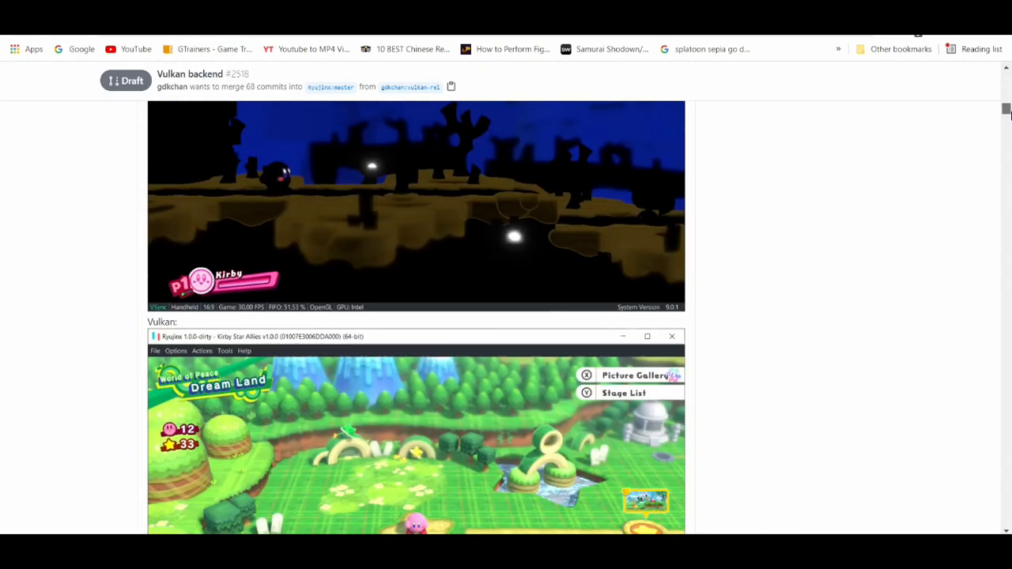
{"action": "scroll", "scroll_direction": "down", "scroll_amount": 3}
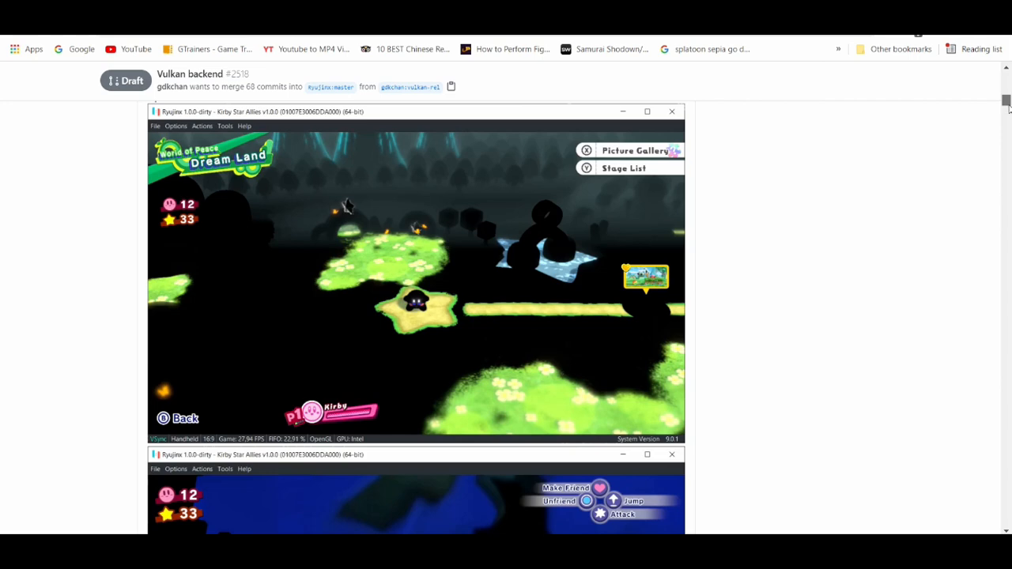
{"action": "scroll", "scroll_direction": "down", "scroll_amount": 3}
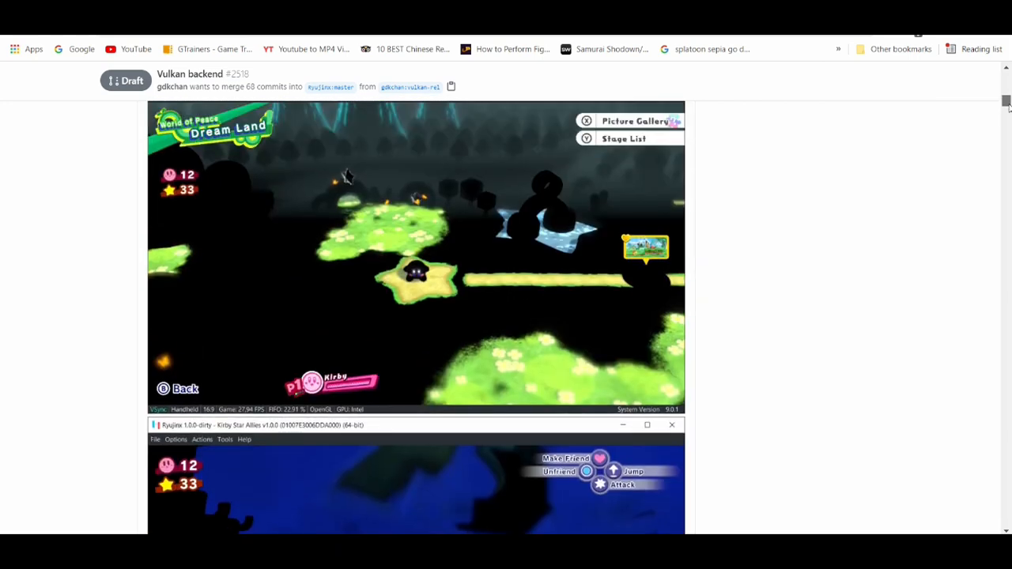
{"action": "scroll", "scroll_direction": "down", "scroll_amount": 3}
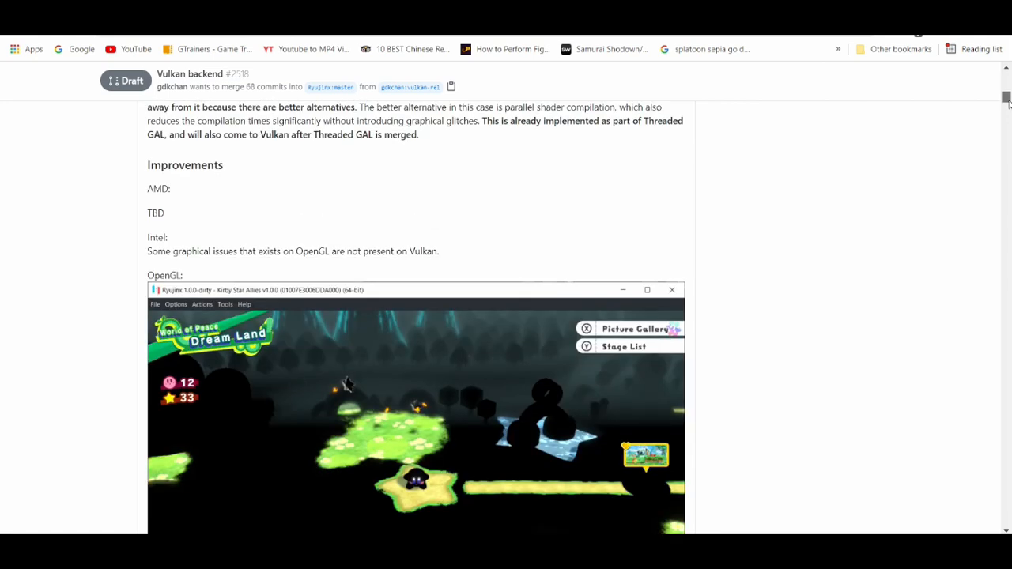
{"action": "scroll", "scroll_direction": "down", "scroll_amount": 3}
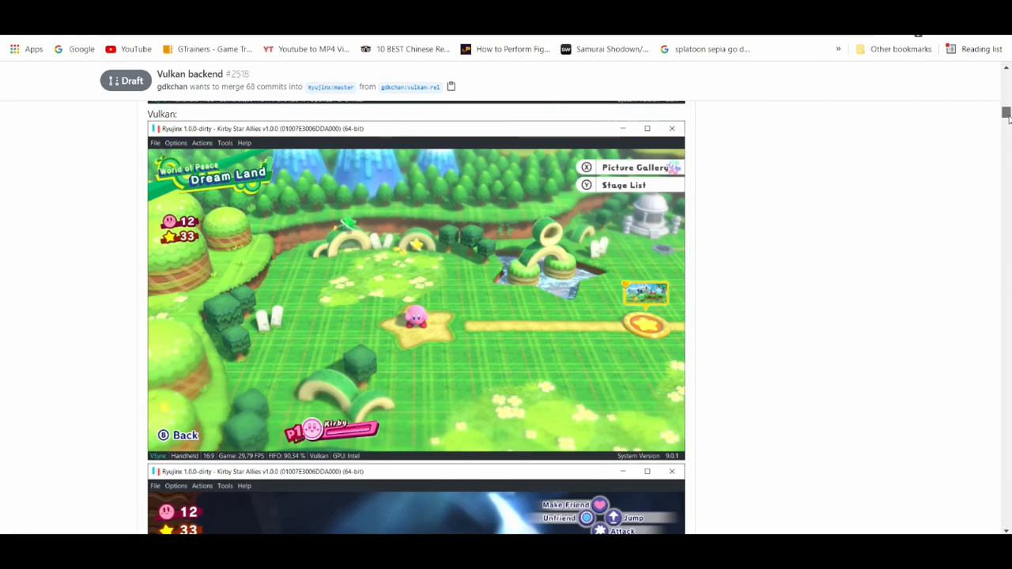
{"action": "scroll", "scroll_direction": "down", "scroll_amount": 3}
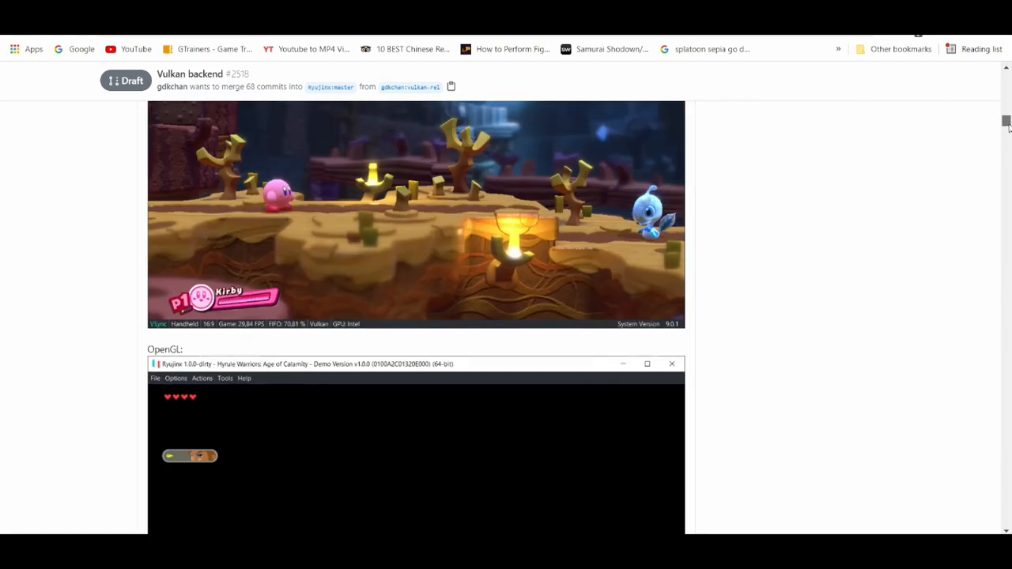
{"action": "scroll", "scroll_direction": "down", "scroll_amount": 3}
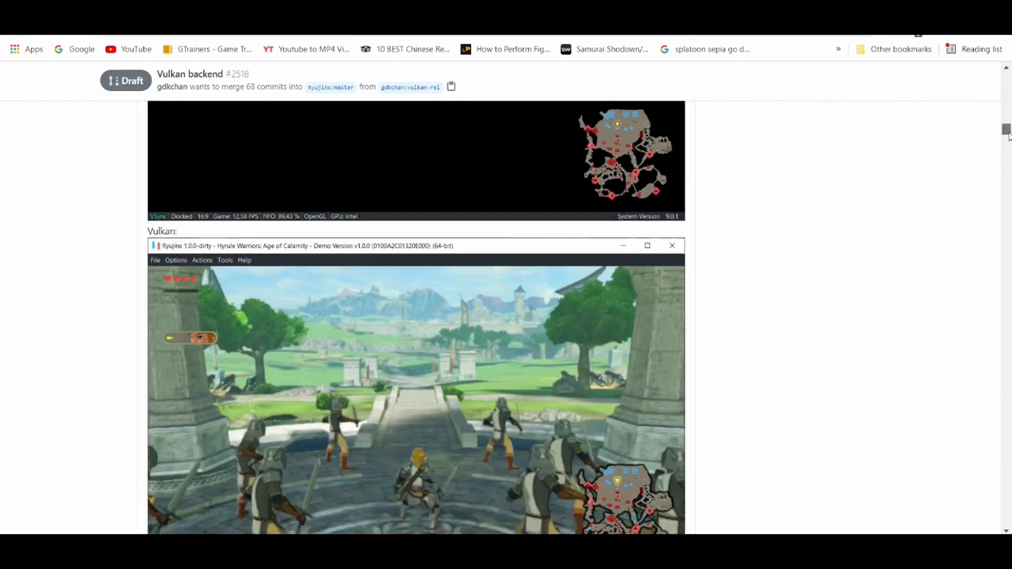
Continue down through the pull request's comments and commits toward the draft #2520 link
{"action": "scroll", "scroll_direction": "down", "scroll_amount": 3}
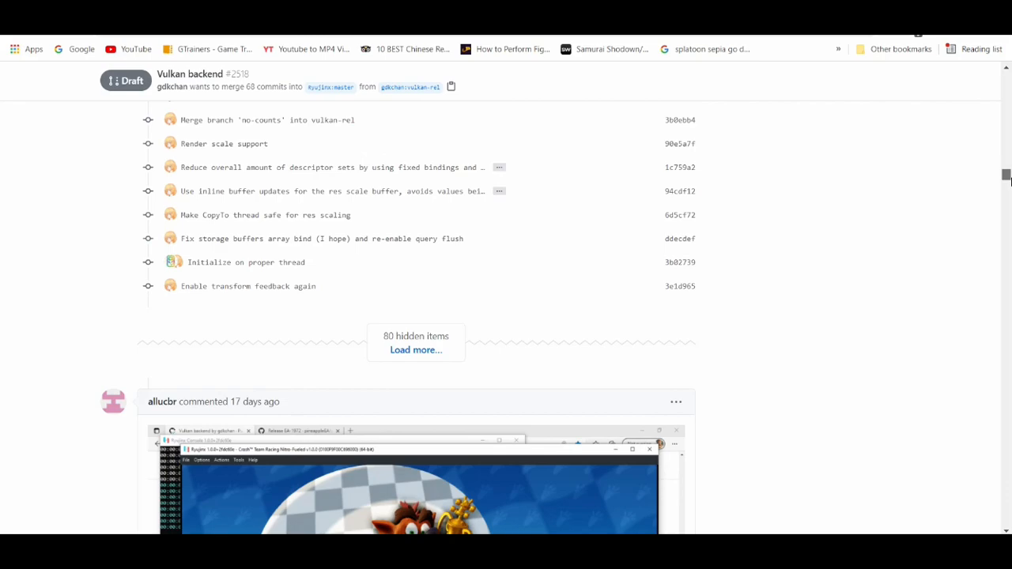
{"action": "scroll", "scroll_direction": "down", "scroll_amount": 3}
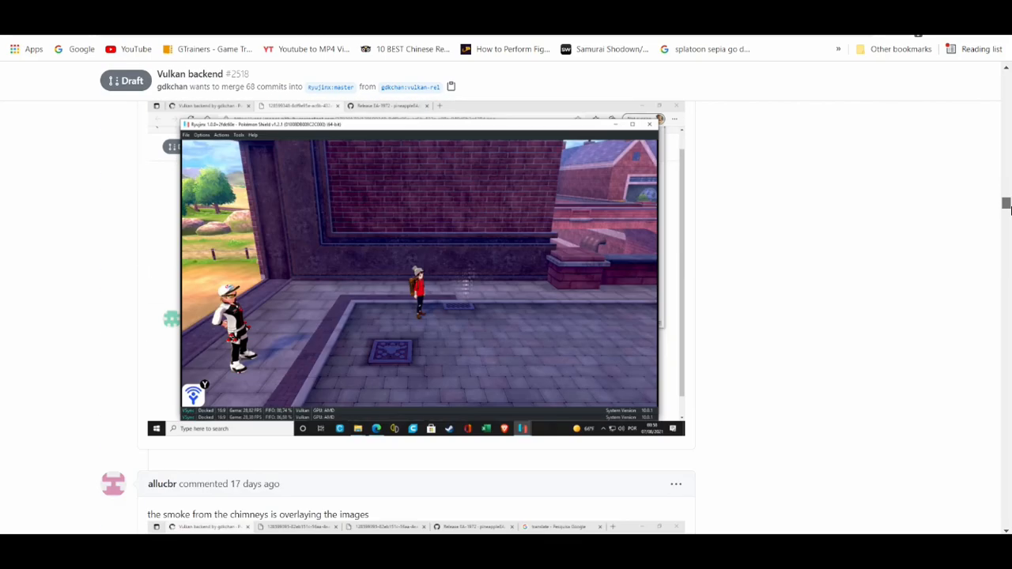
{"action": "scroll", "scroll_direction": "down", "scroll_amount": 3}
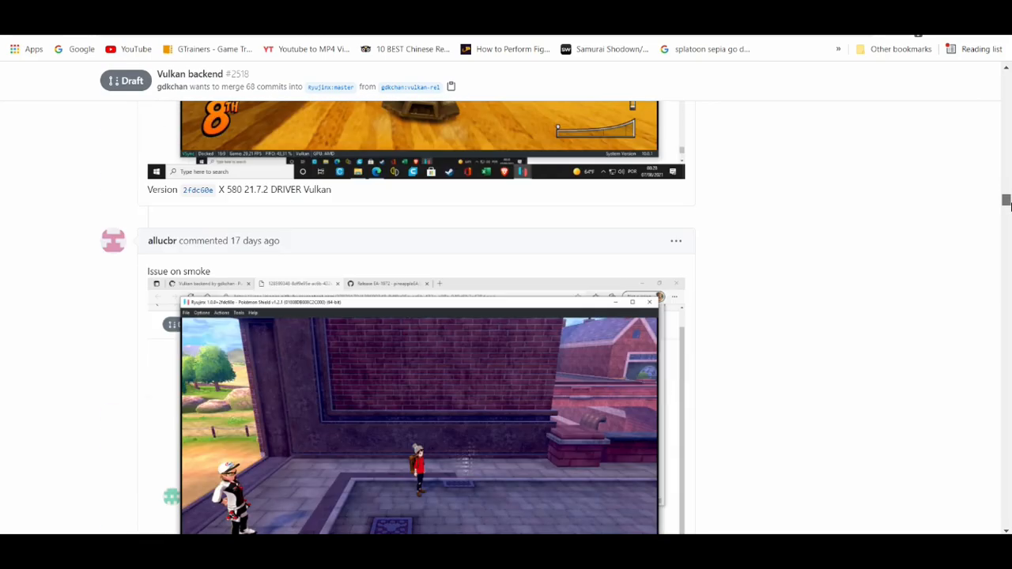
{"action": "scroll", "scroll_direction": "down", "scroll_amount": 3}
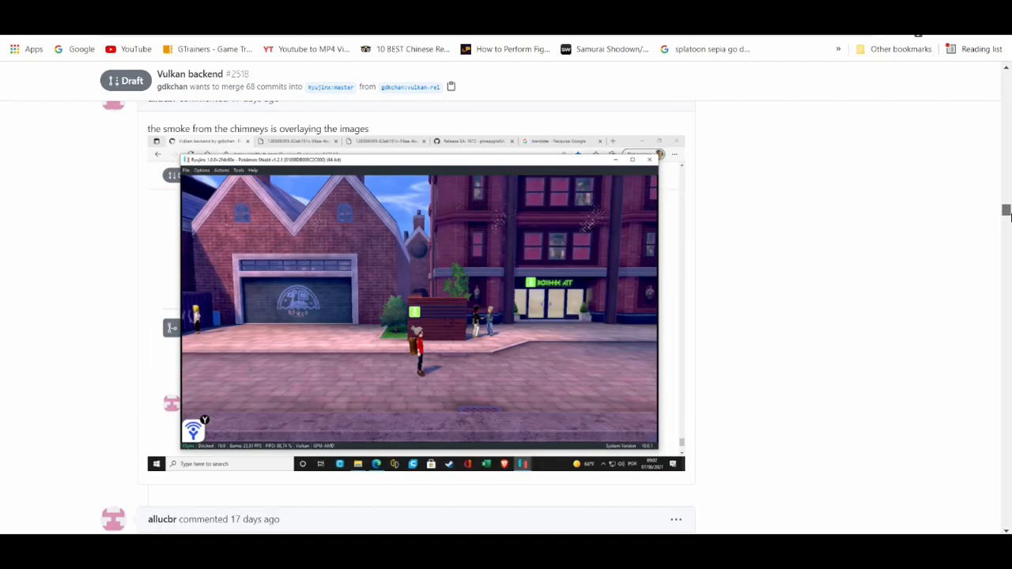
{"action": "scroll", "scroll_direction": "down", "scroll_amount": 3}
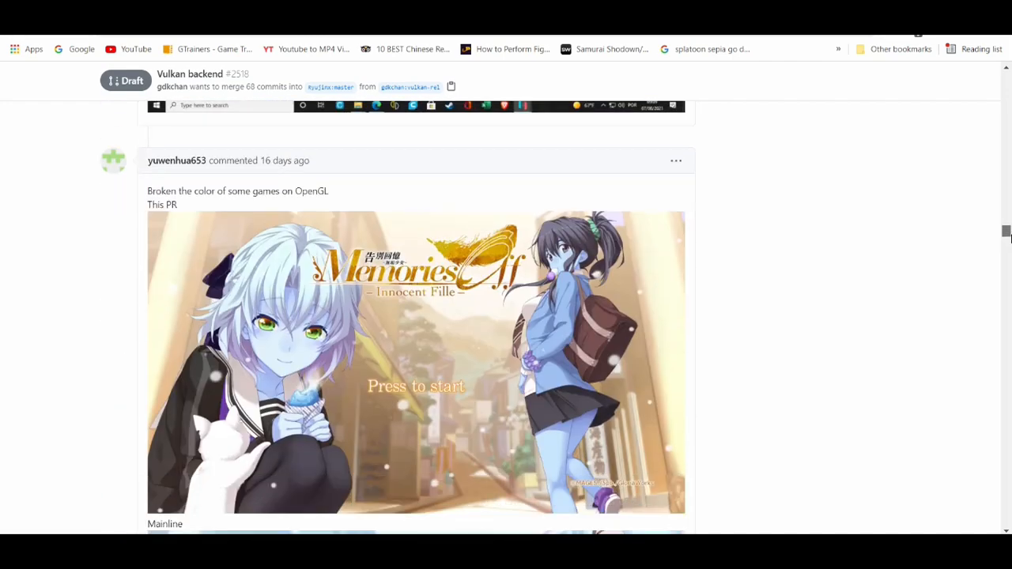
{"action": "scroll", "scroll_direction": "down", "scroll_amount": 3}
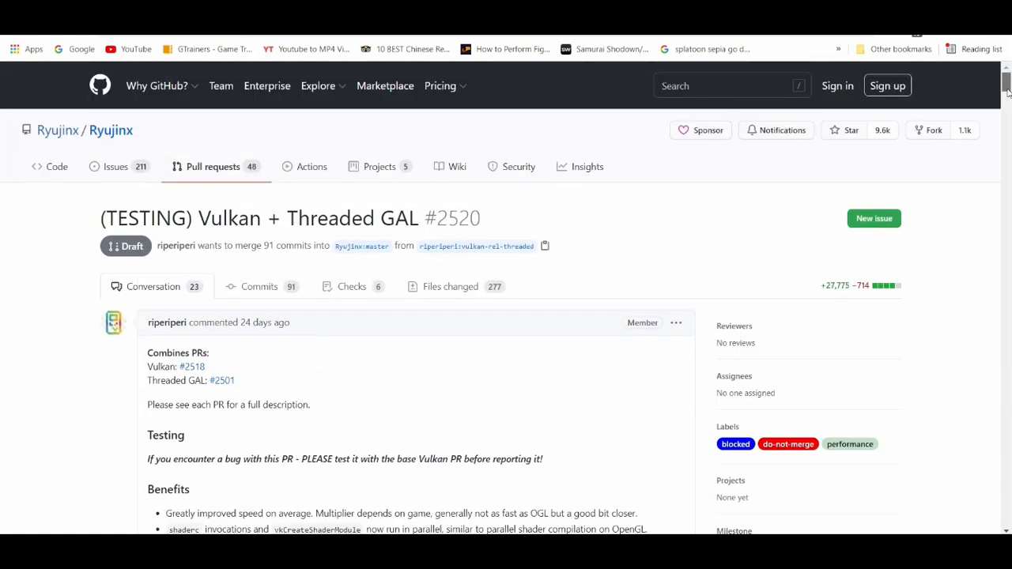
Reach the github-actions comment in pull request #2520 and download a win_x64 build artifact
{"action": "scroll", "scroll_direction": "down", "scroll_amount": 3}
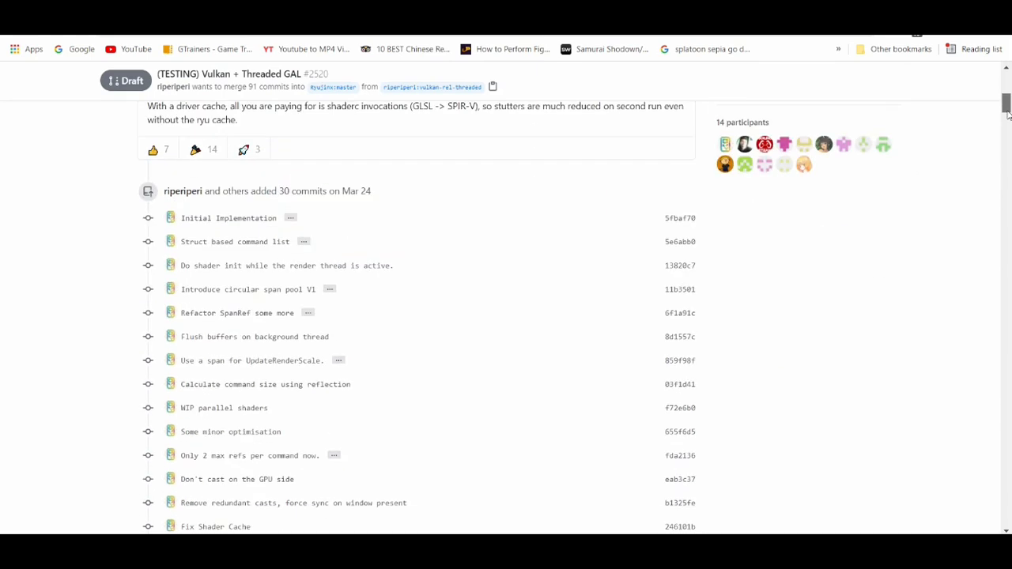
{"action": "scroll", "scroll_direction": "down", "scroll_amount": 3}
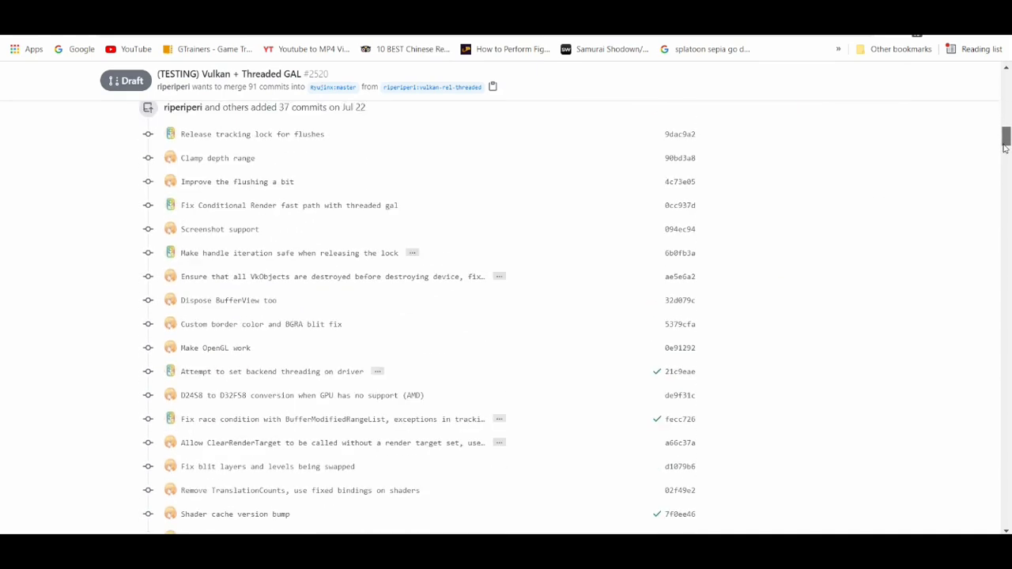
{"action": "scroll", "scroll_direction": "down", "scroll_amount": 3}
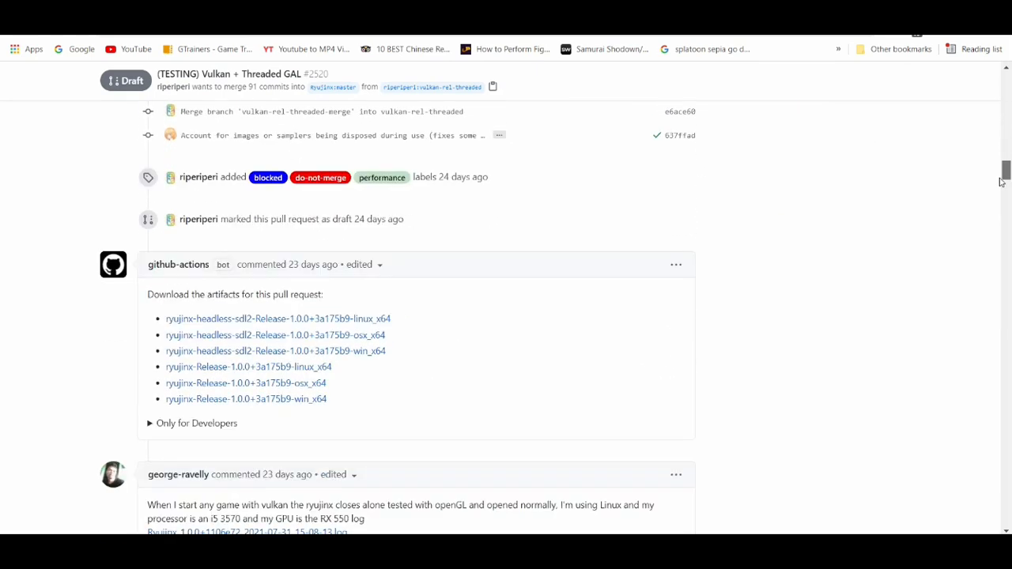
{"action": "mouse_move", "coordinate": [248, 367]}
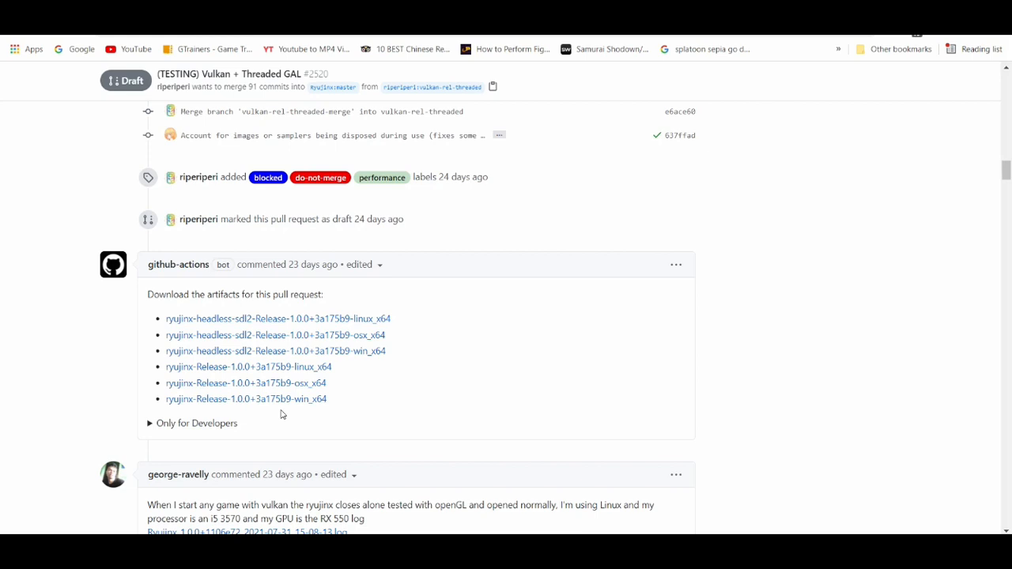
{"action": "mouse_move", "coordinate": [245, 382]}
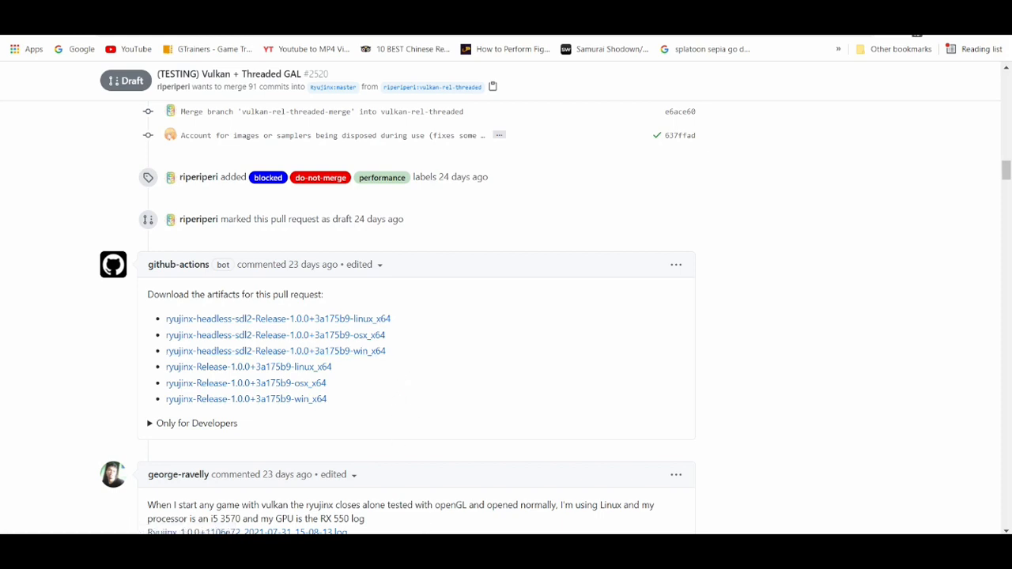
{"action": "mouse_move", "coordinate": [212, 351]}
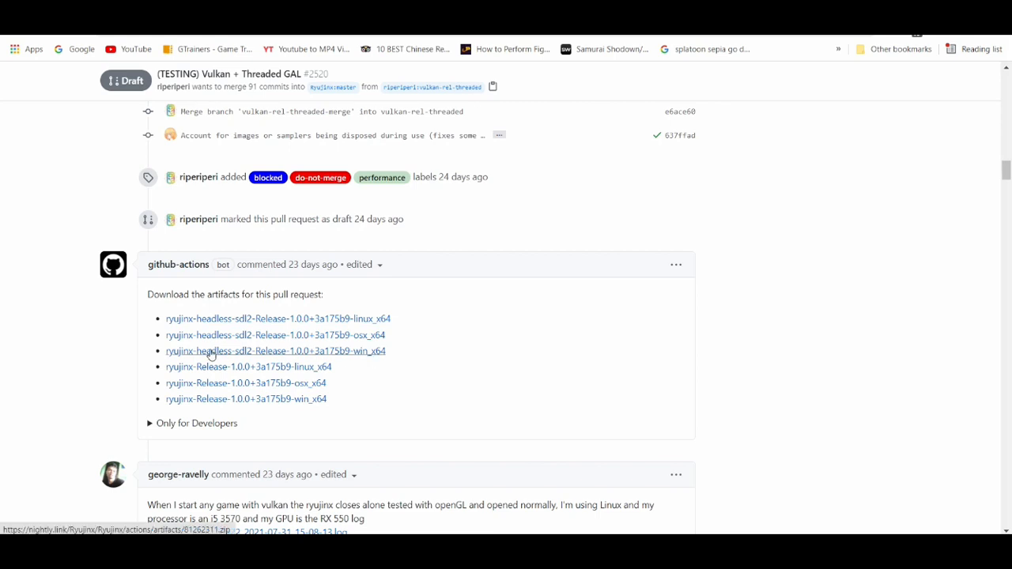
{"action": "left_click", "coordinate": [275, 351]}
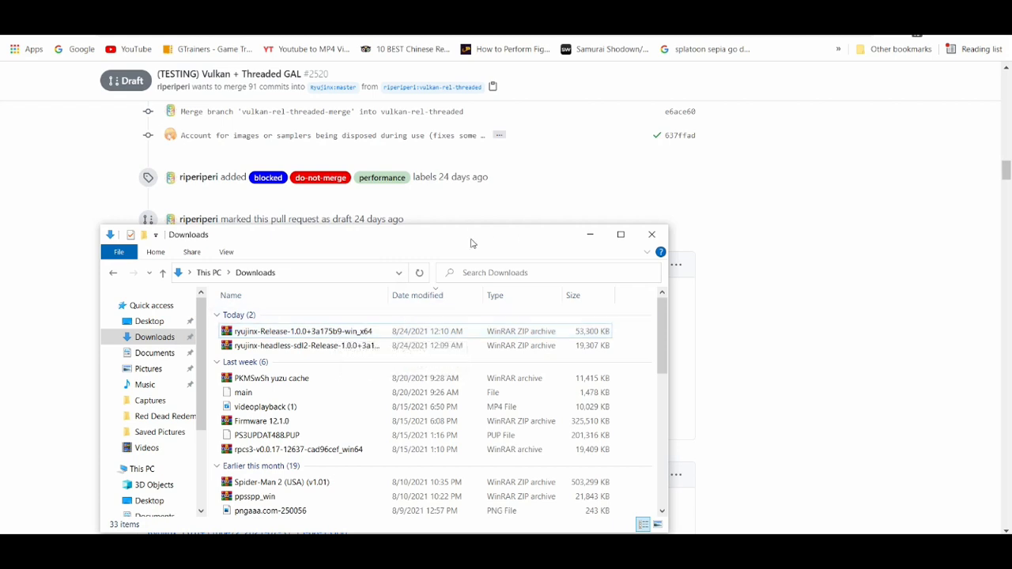
Open the ryujinx-Release-1.0.0+3a175b9-win_x64 archive from the Downloads Today group
{"action": "left_click_drag", "start_coordinate": [471, 234], "coordinate": [471, 462]}
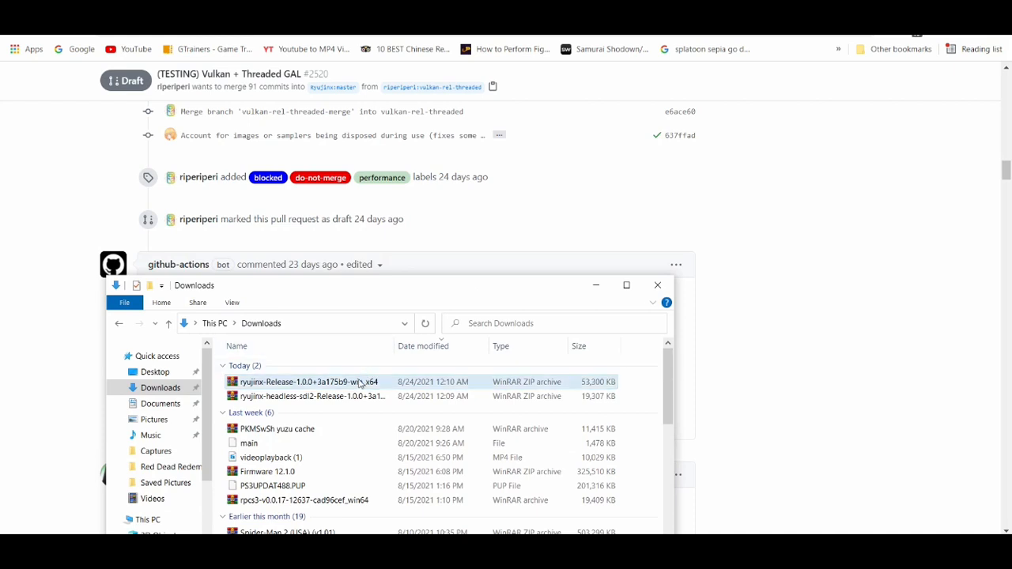
{"action": "double_click", "coordinate": [304, 381]}
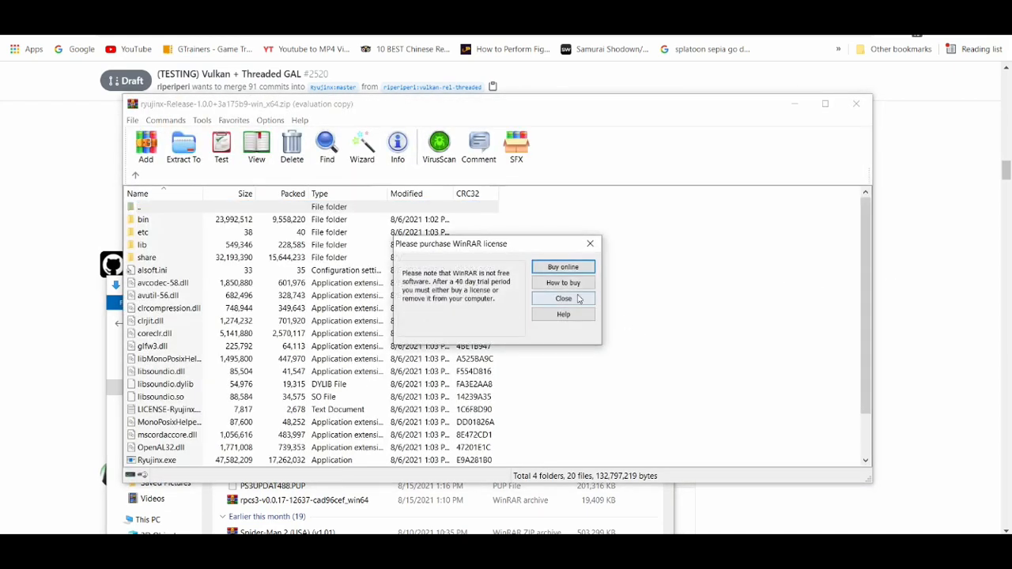
Dismiss WinRAR's license reminder and view the archive list down to SDL2.dll and THIRDPARTY.md
{"action": "left_click", "coordinate": [563, 298]}
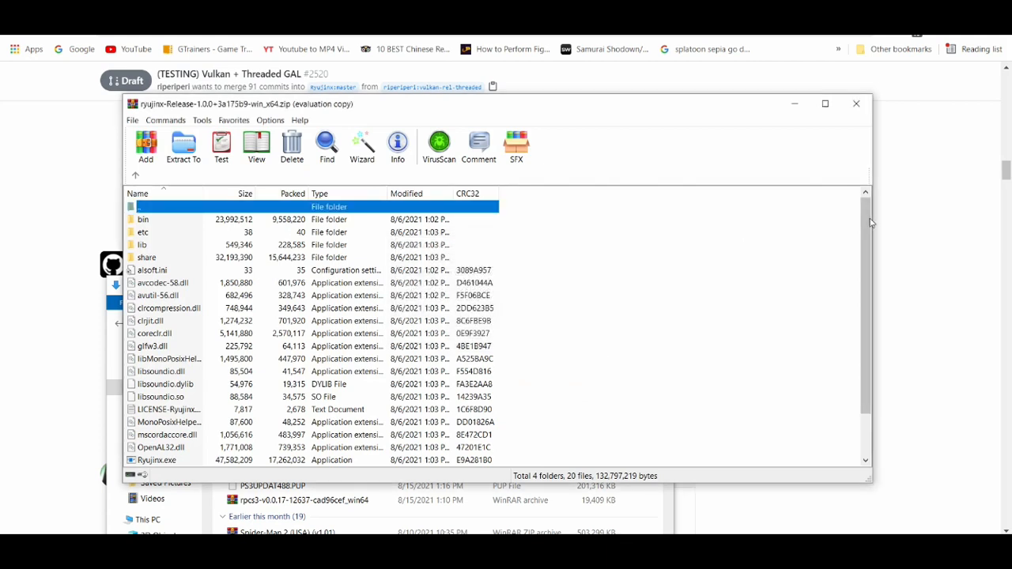
{"action": "scroll", "scroll_direction": "down", "scroll_amount": 3}
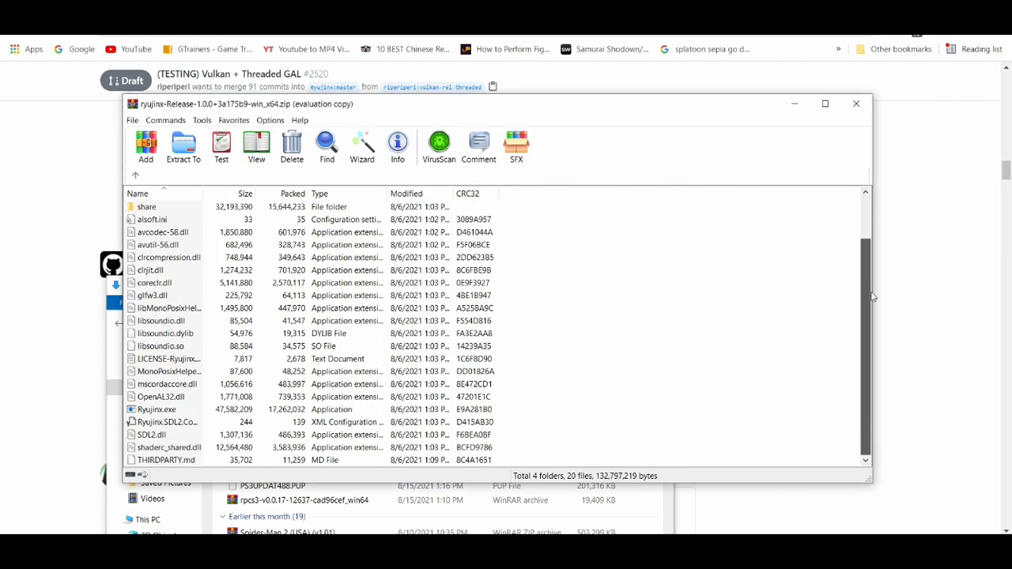
{"action": "left_click", "coordinate": [157, 408]}
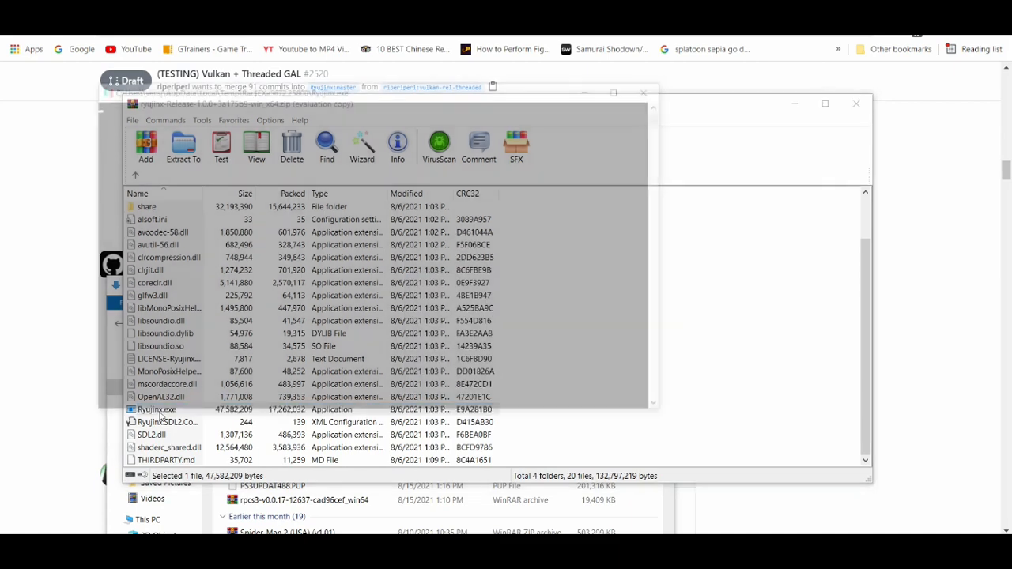
Run Ryujinx.exe directly from the archive, bringing up the emulator's empty main window
{"action": "double_click", "coordinate": [156, 408]}
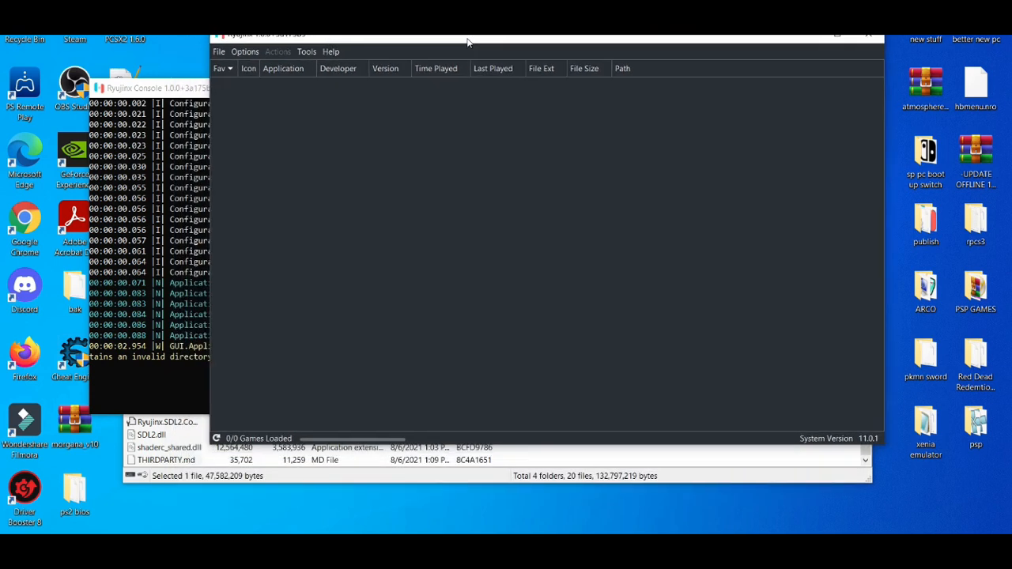
In Options > Settings, set the Graphics Backend to Vulkan
{"action": "left_click", "coordinate": [245, 51]}
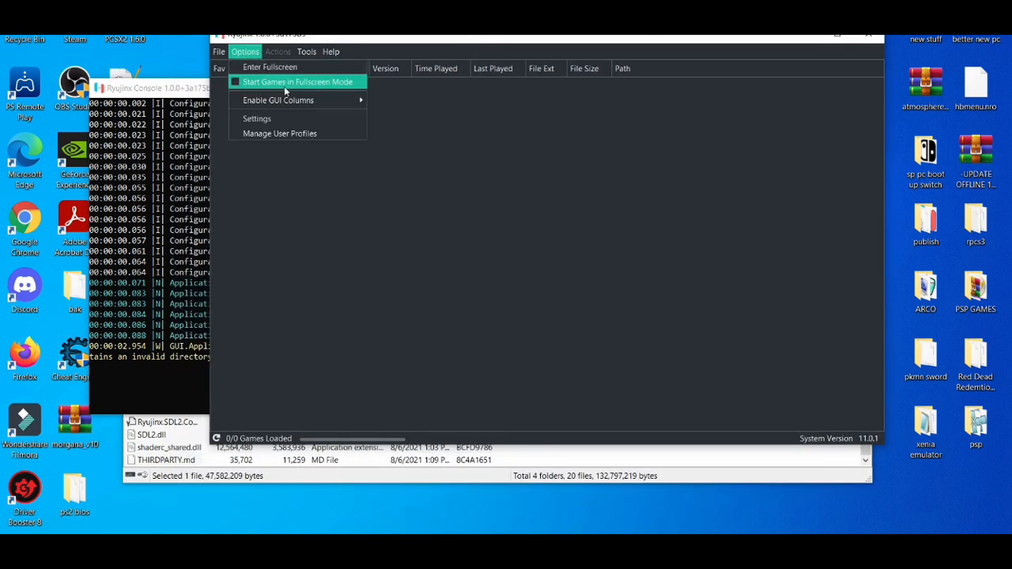
{"action": "left_click", "coordinate": [256, 117]}
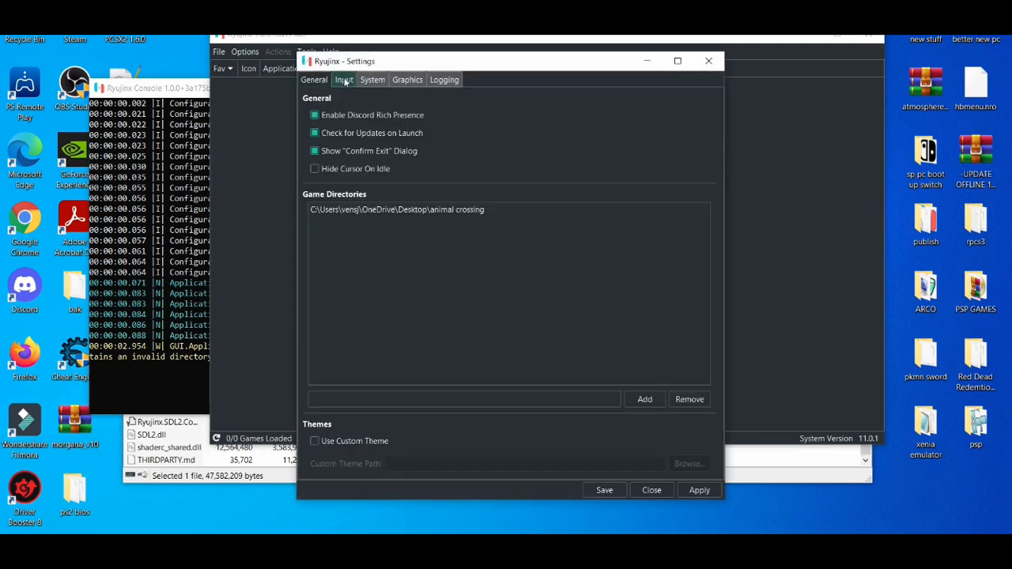
{"action": "left_click", "coordinate": [372, 79]}
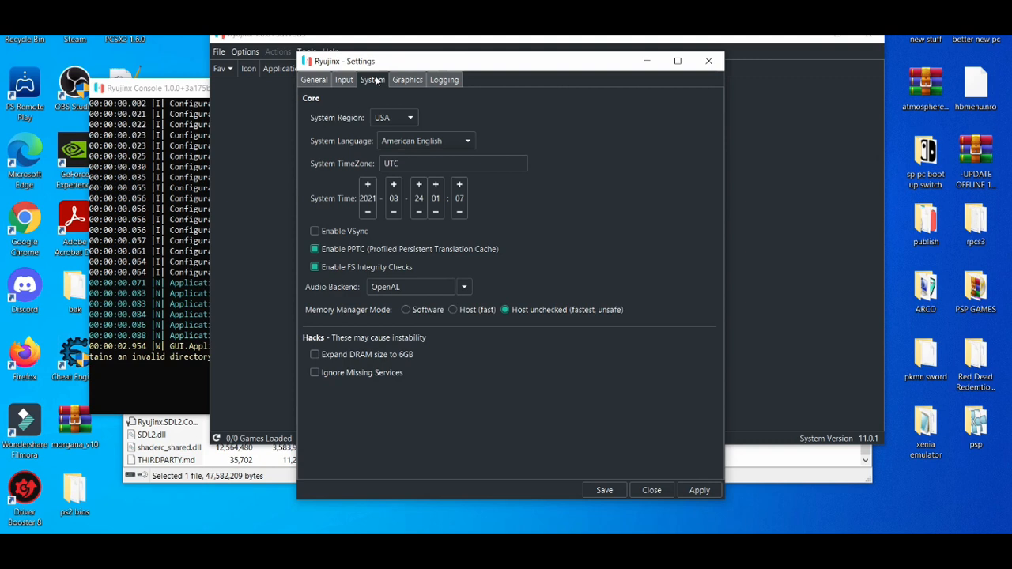
{"action": "left_click", "coordinate": [408, 79]}
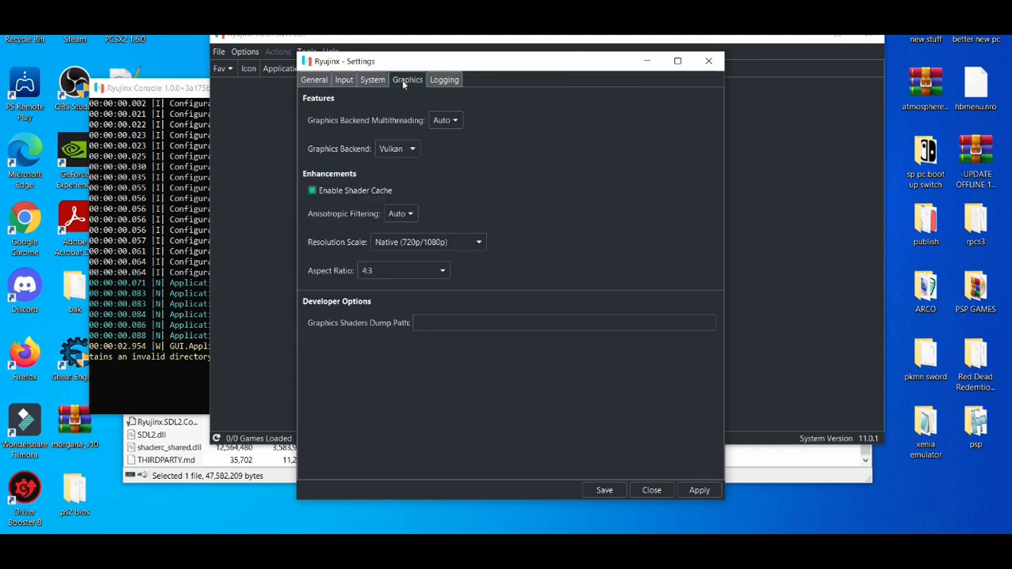
{"action": "left_click", "coordinate": [396, 148]}
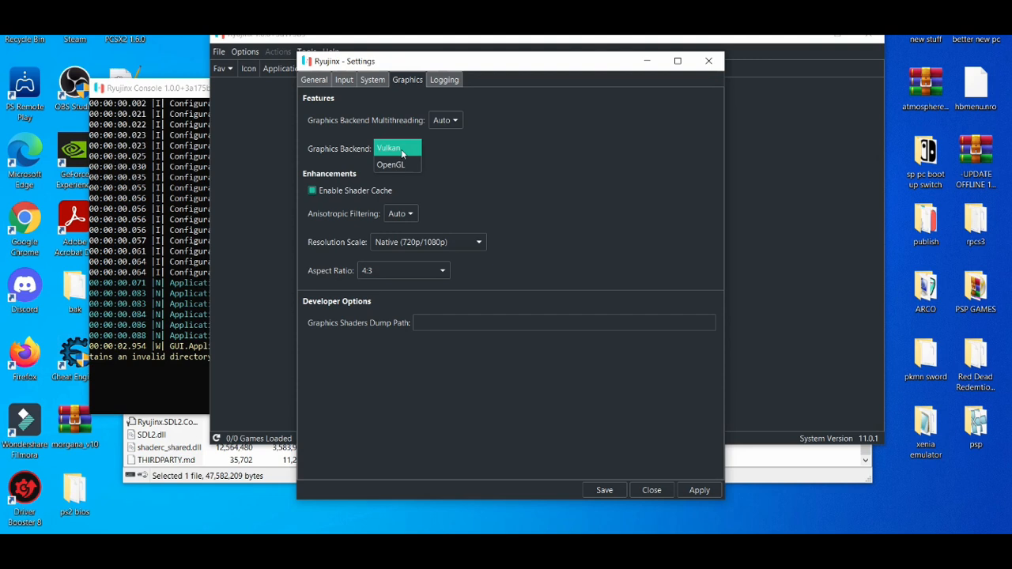
{"action": "left_click", "coordinate": [391, 149]}
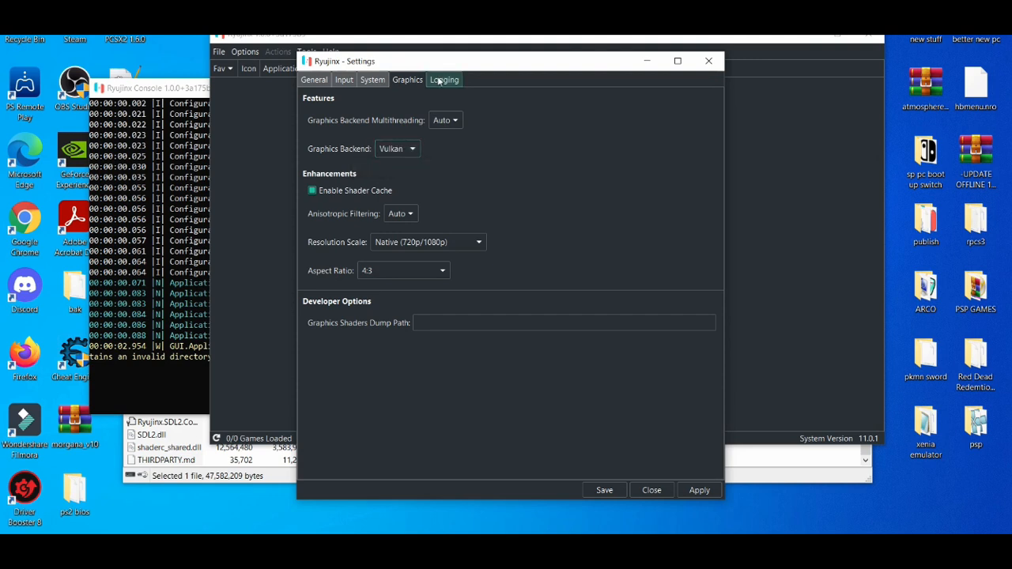
Leave the Graphics Backend Log Level at None under Logging and return to the Graphics settings
{"action": "left_click", "coordinate": [444, 79]}
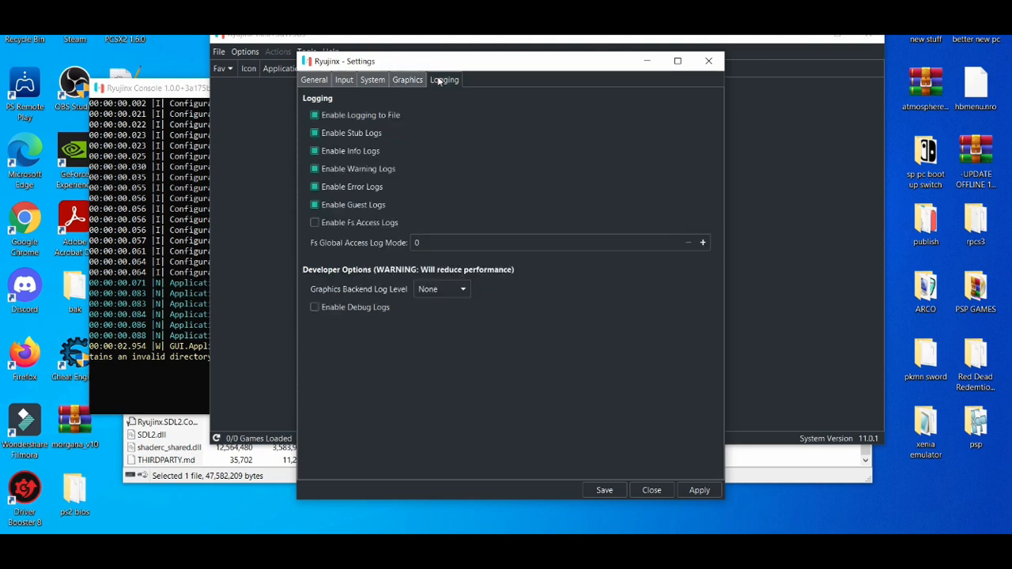
{"action": "left_click", "coordinate": [441, 288]}
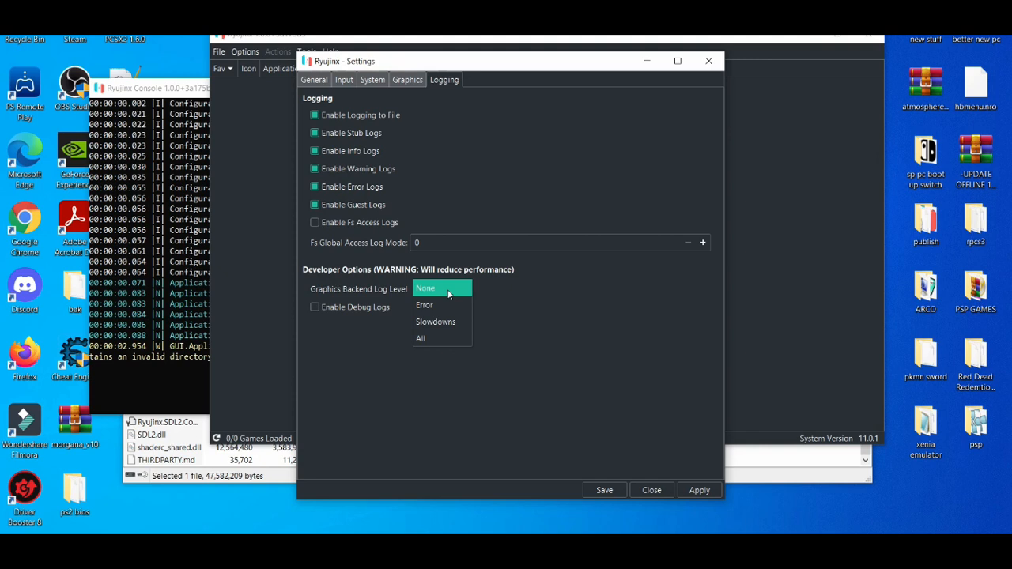
{"action": "left_click", "coordinate": [425, 288]}
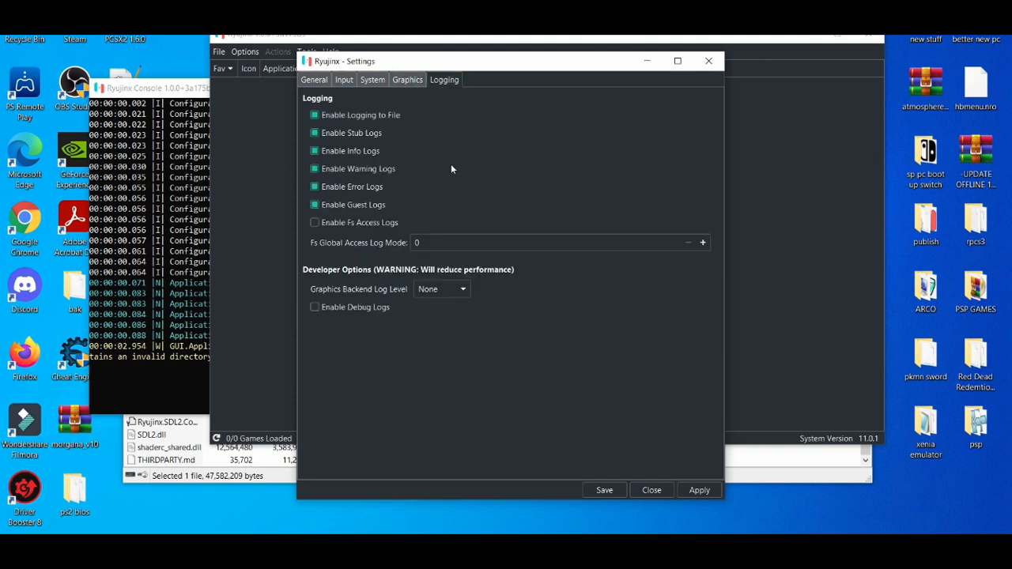
{"action": "left_click", "coordinate": [408, 79]}
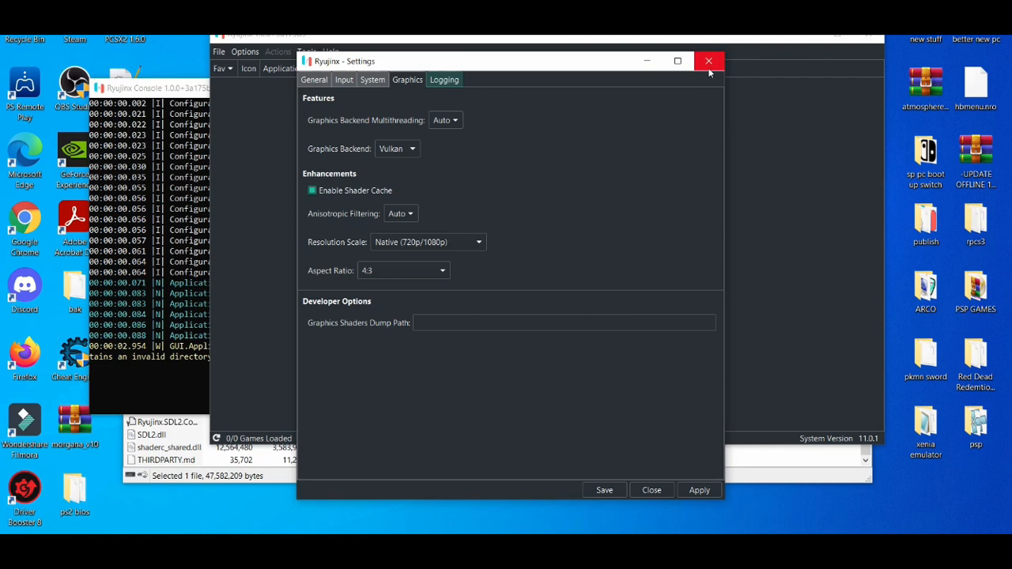
{"action": "mouse_move", "coordinate": [708, 60]}
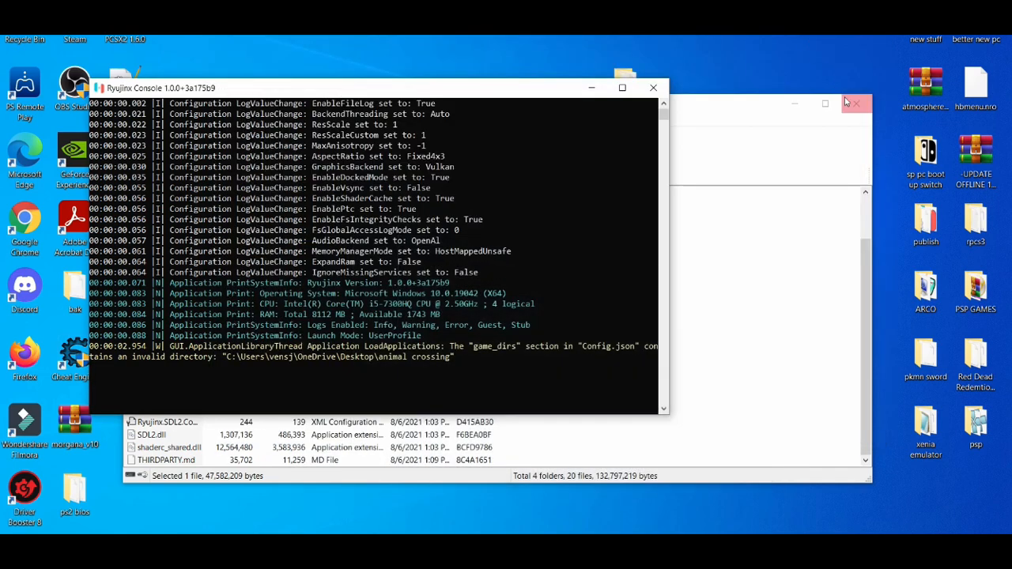
Close the Ryujinx console and launch NVIDIA Control Panel from the desktop context menu
{"action": "left_click", "coordinate": [855, 104]}
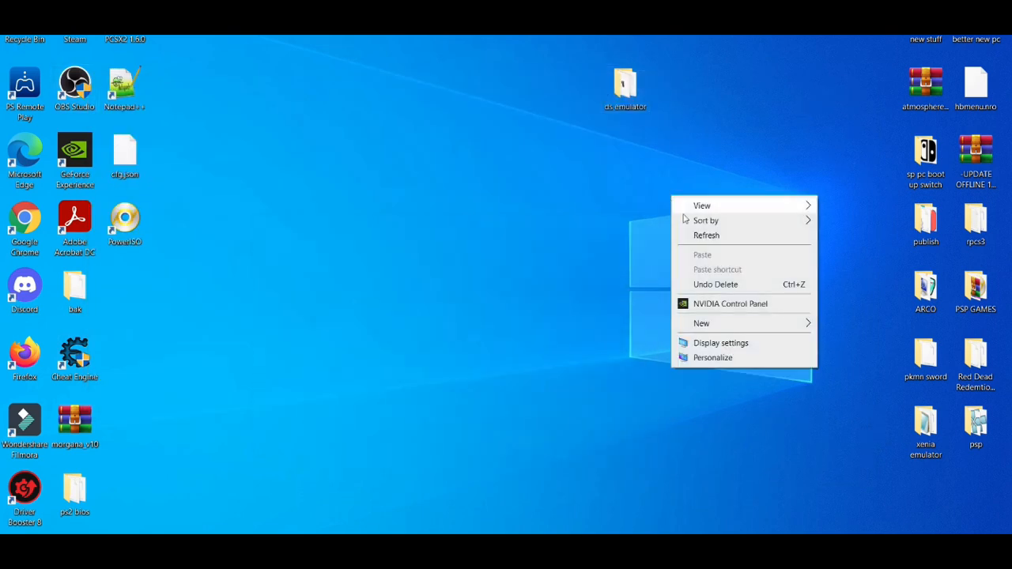
{"action": "left_click", "coordinate": [699, 303]}
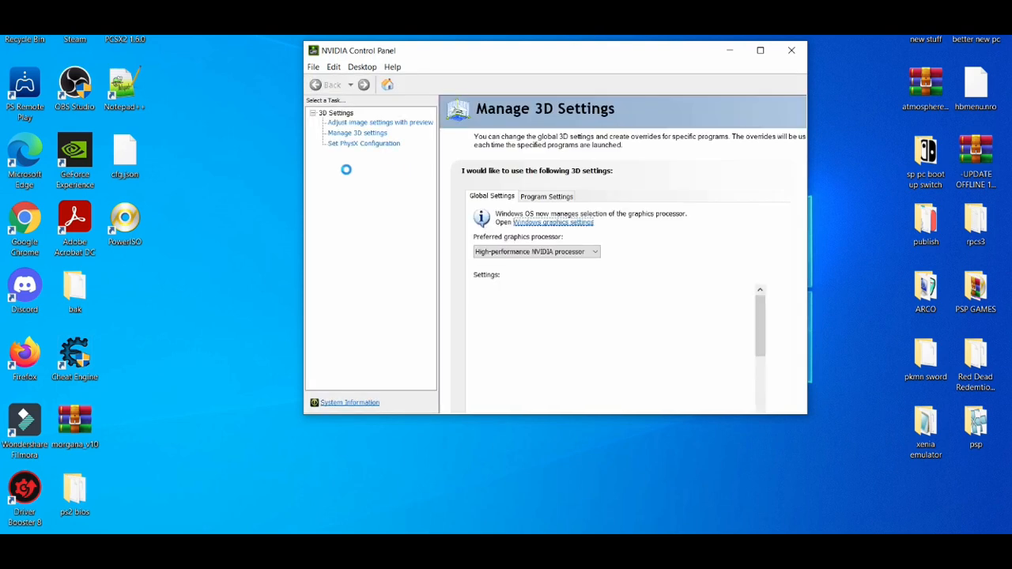
Assign PhysX to the NVIDIA GeForce GTX 1050 and view the Manage 3D Settings global feature list
{"action": "left_click", "coordinate": [364, 142]}
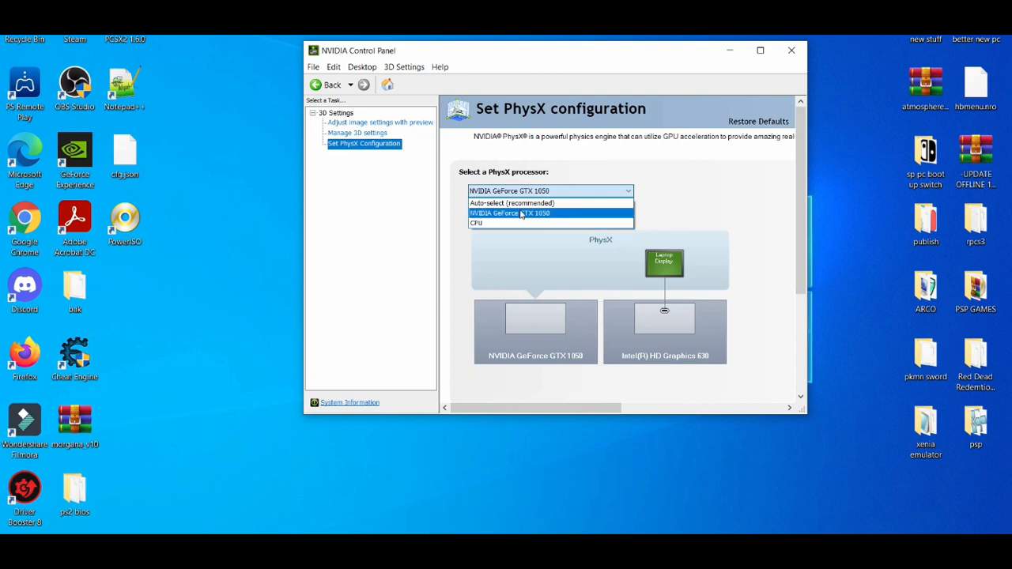
{"action": "left_click", "coordinate": [380, 122]}
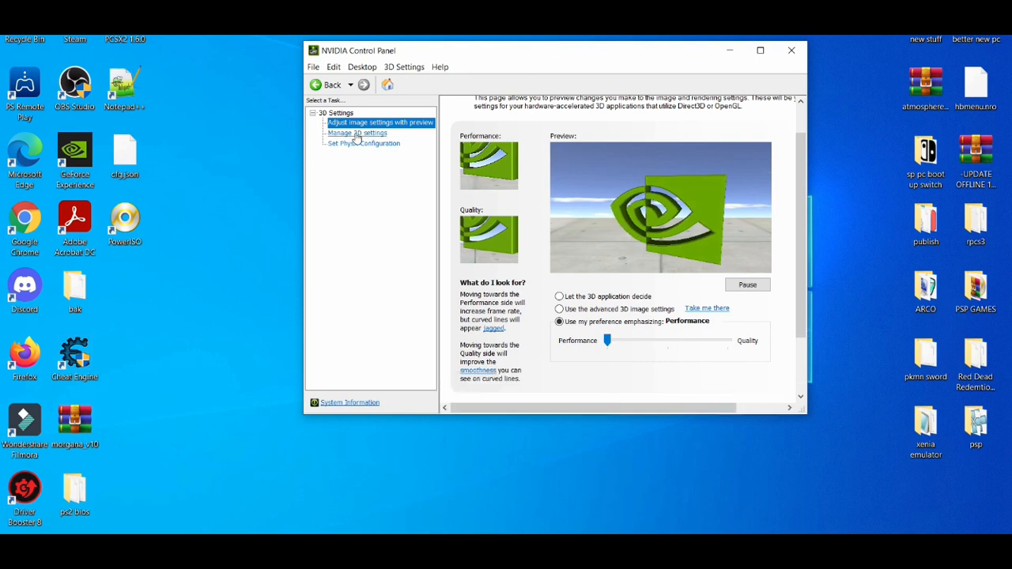
{"action": "left_click", "coordinate": [357, 133]}
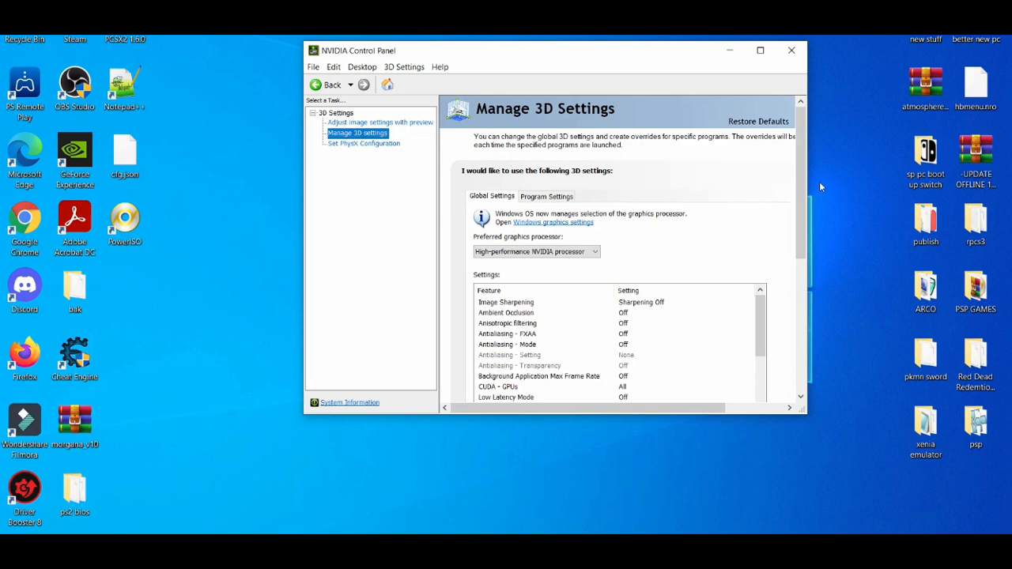
{"action": "scroll", "scroll_direction": "down", "scroll_amount": 3}
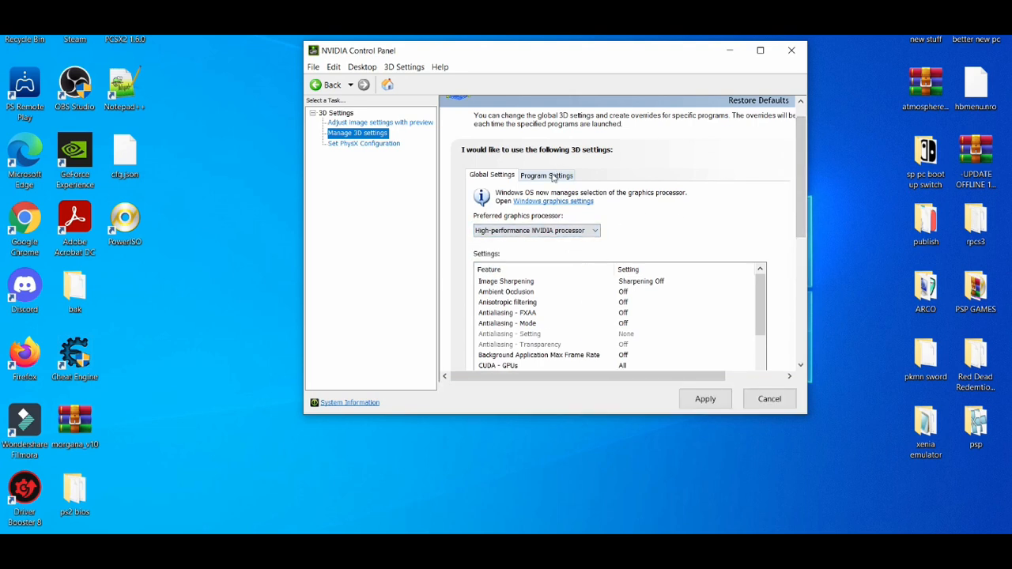
Start adding a program under Program Settings and browse to the Downloads folder
{"action": "left_click", "coordinate": [547, 174]}
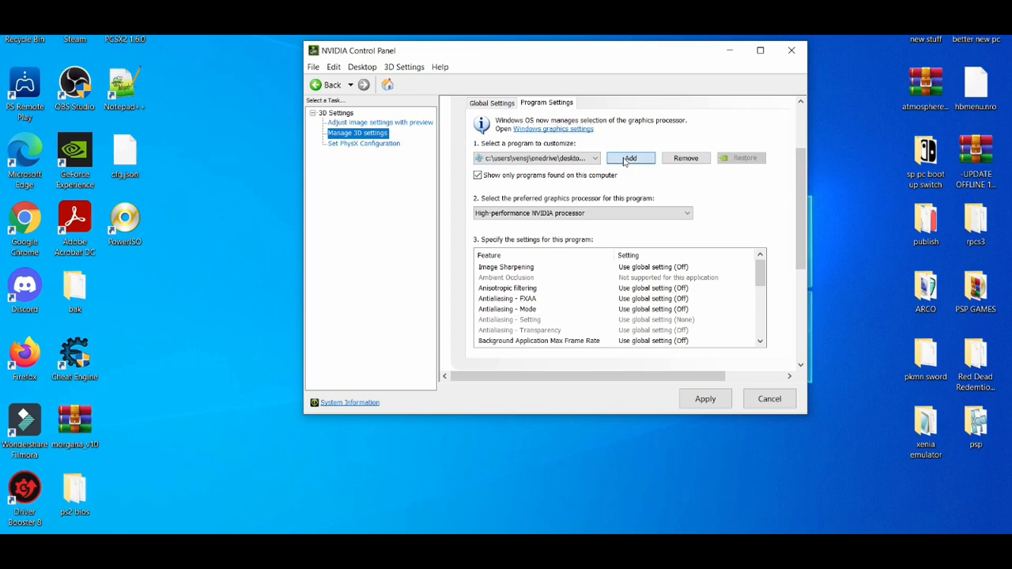
{"action": "left_click", "coordinate": [629, 158]}
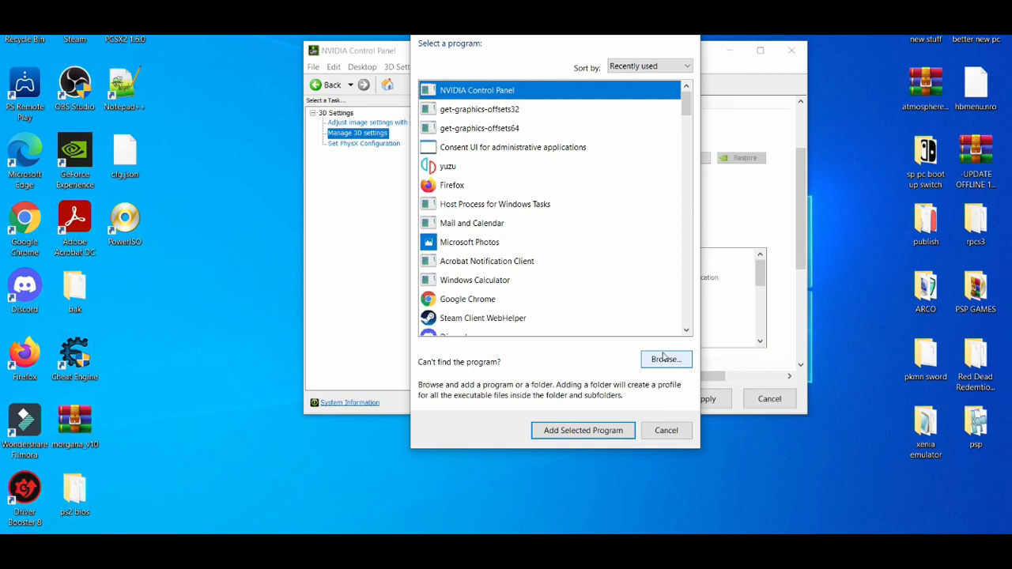
{"action": "left_click", "coordinate": [664, 359]}
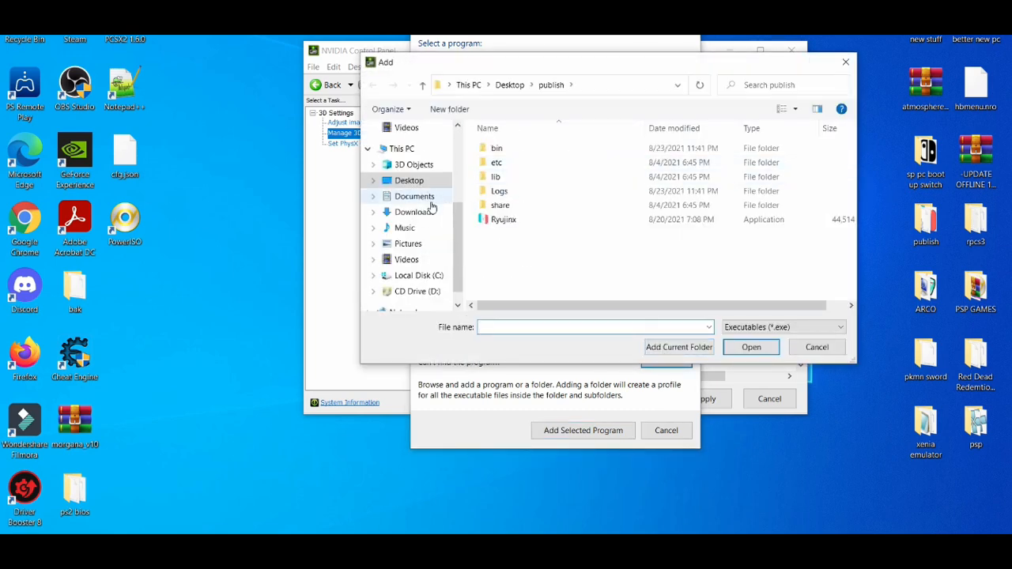
{"action": "left_click", "coordinate": [414, 212]}
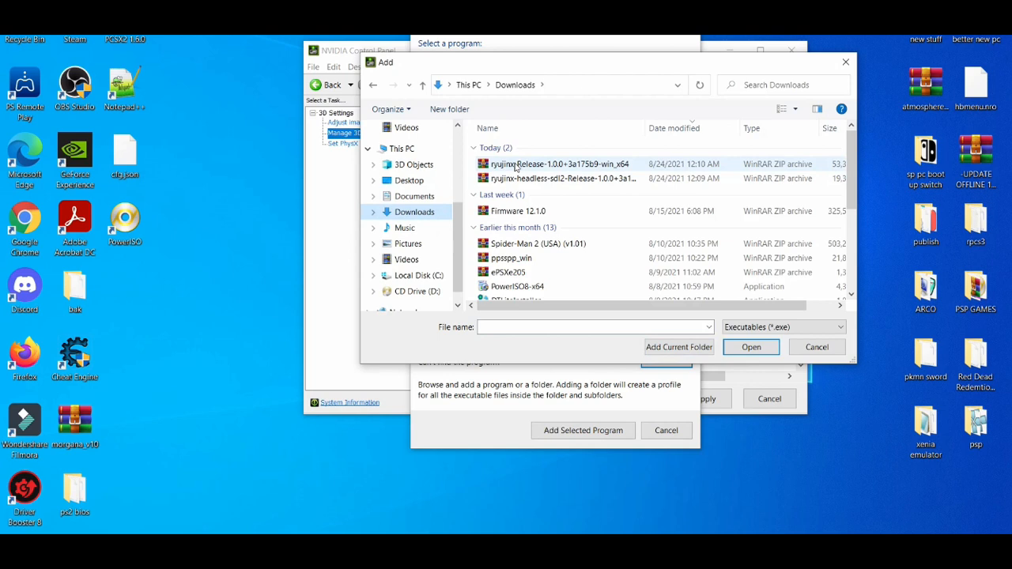
Select Ryujinx.exe inside the release archive as the program for the new NVIDIA profile
{"action": "left_click", "coordinate": [560, 163]}
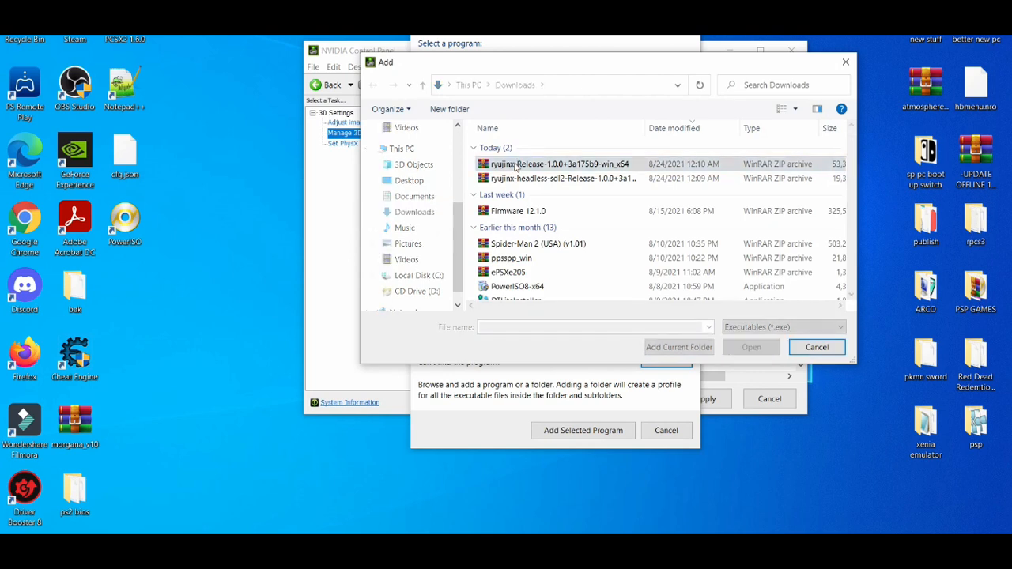
{"action": "double_click", "coordinate": [560, 163]}
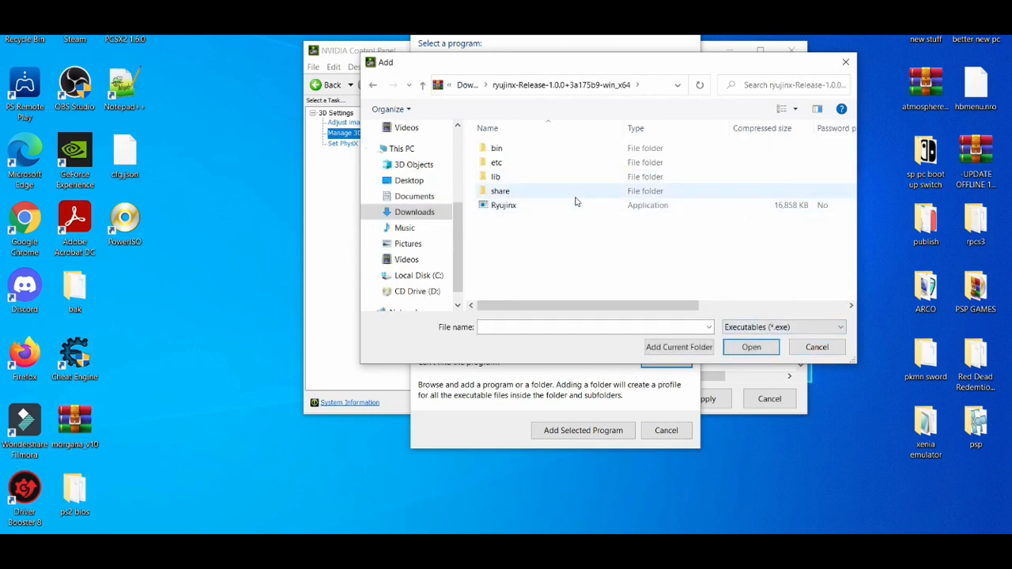
{"action": "left_click", "coordinate": [502, 205]}
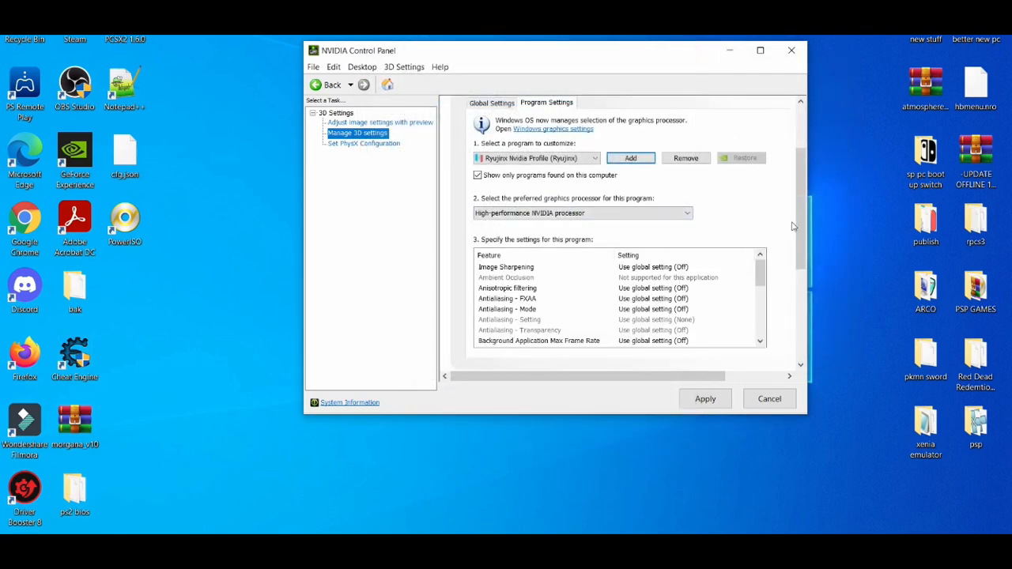
Review the Ryujinx profile's program settings, then close NVIDIA Control Panel
{"action": "scroll", "scroll_direction": "down", "scroll_amount": 3}
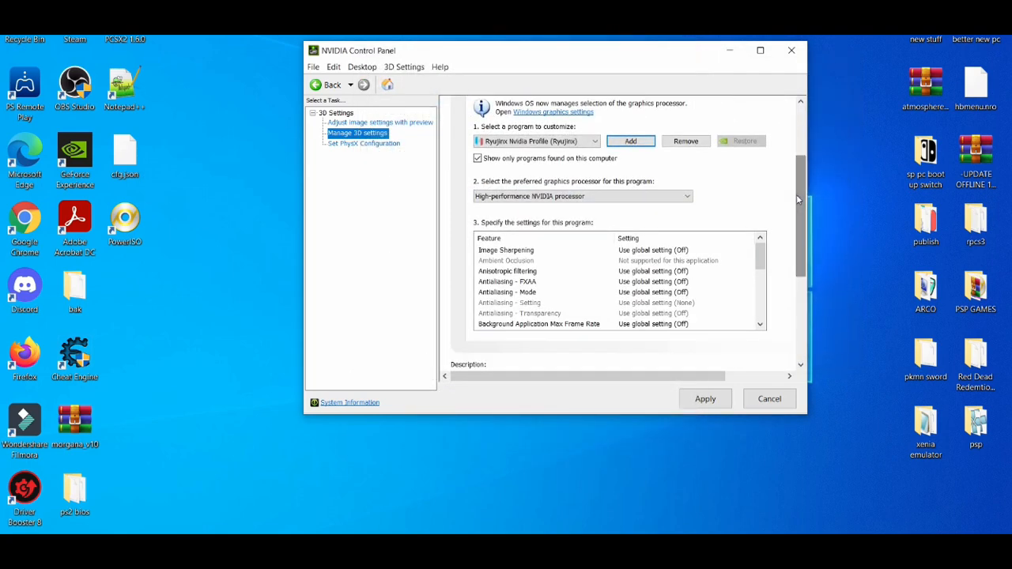
{"action": "scroll", "scroll_direction": "down", "scroll_amount": 3}
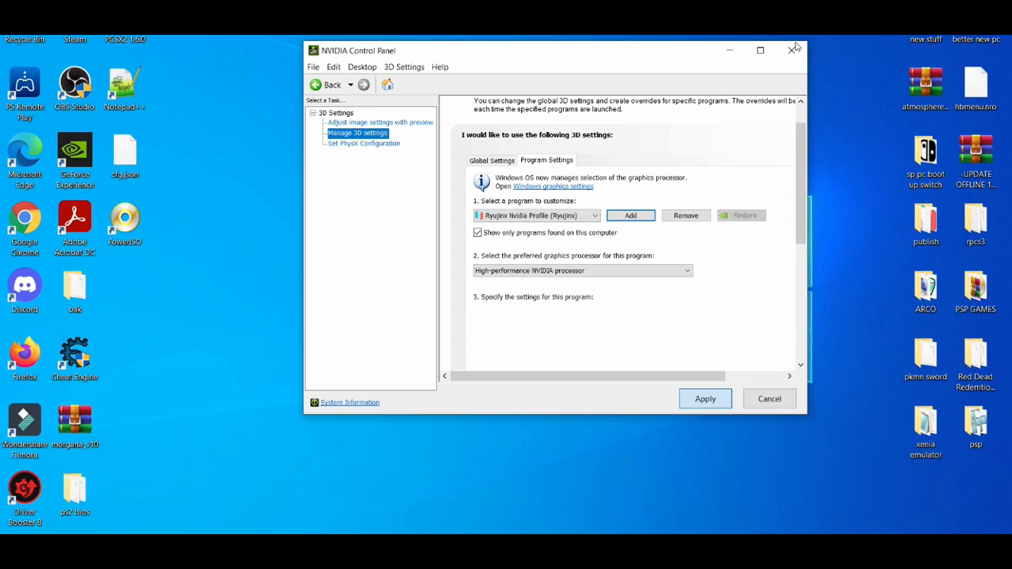
{"action": "left_click", "coordinate": [794, 49]}
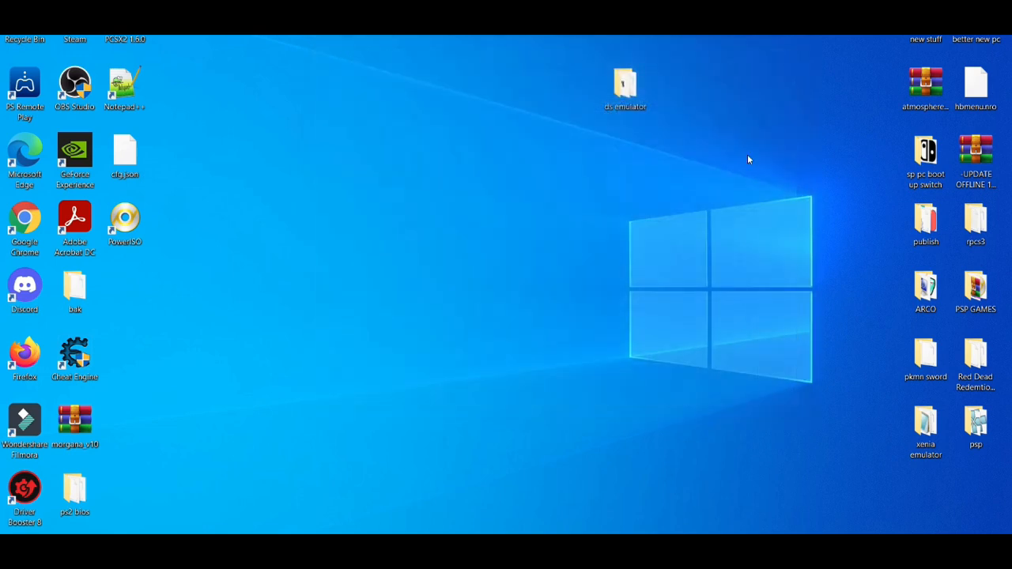